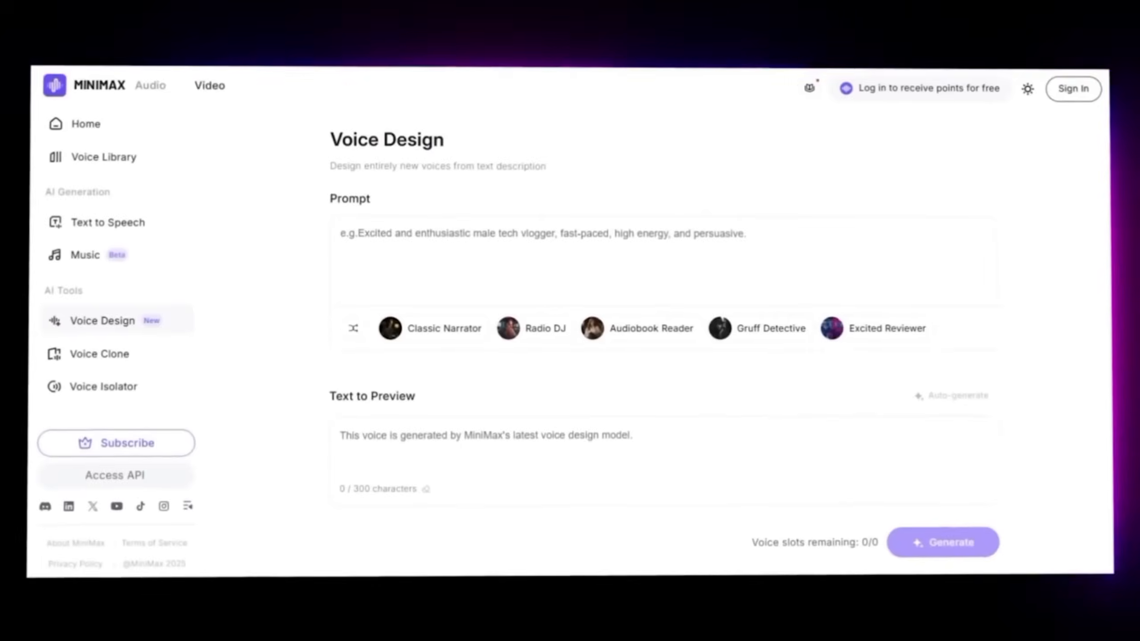
Step: Preview the Voice Design page and filter the Voice Selection library by language
{"action": "left_click", "coordinate": [85, 255]}
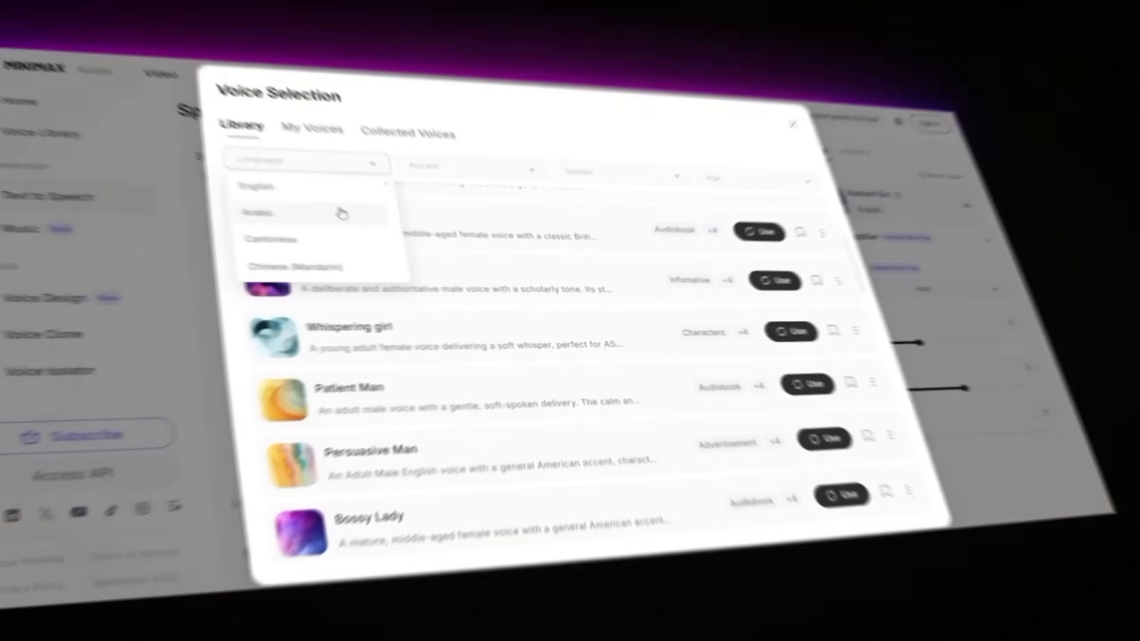
{"action": "left_click", "coordinate": [791, 124]}
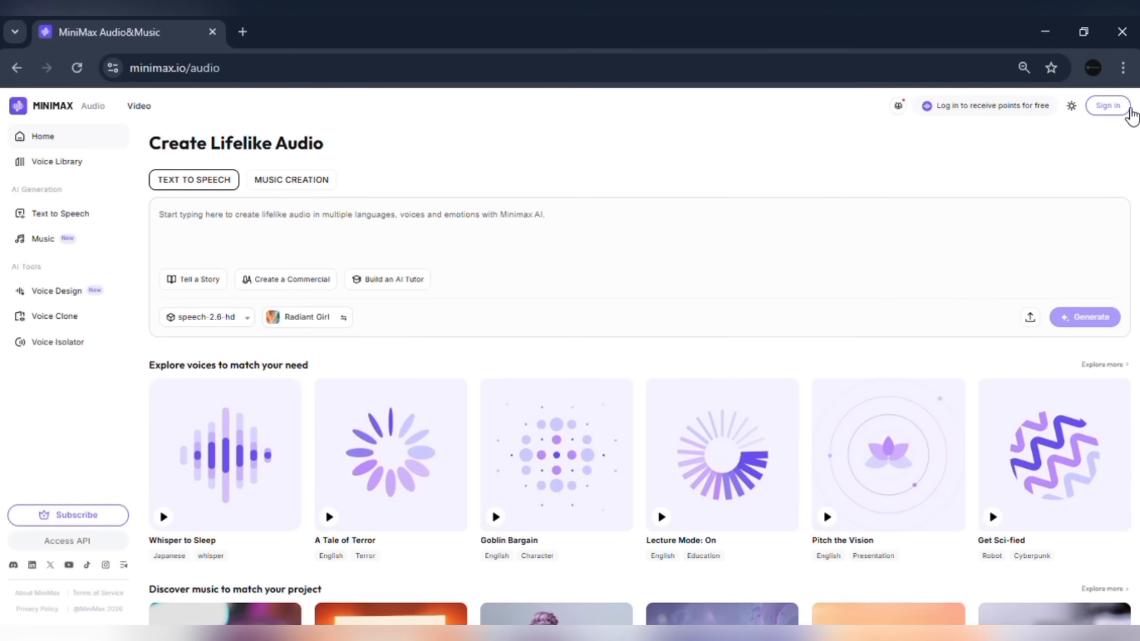
Step: Sign in with a Google account so the 10,000-credit balance appears
{"action": "left_click", "coordinate": [1106, 105]}
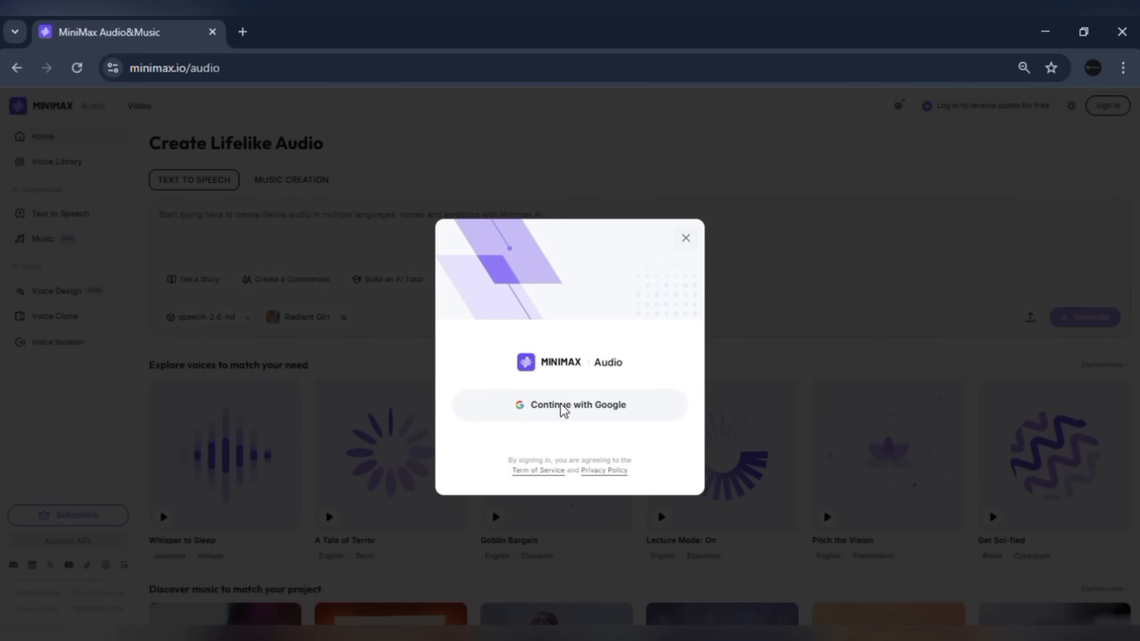
{"action": "left_click", "coordinate": [569, 405]}
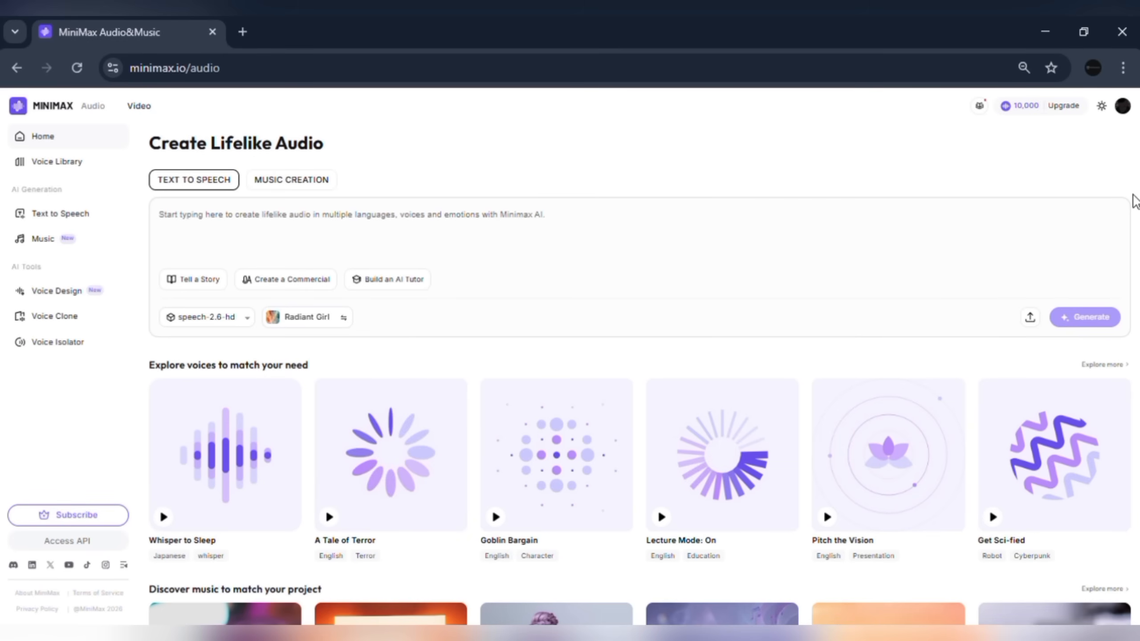
{"action": "mouse_move", "coordinate": [3, 256]}
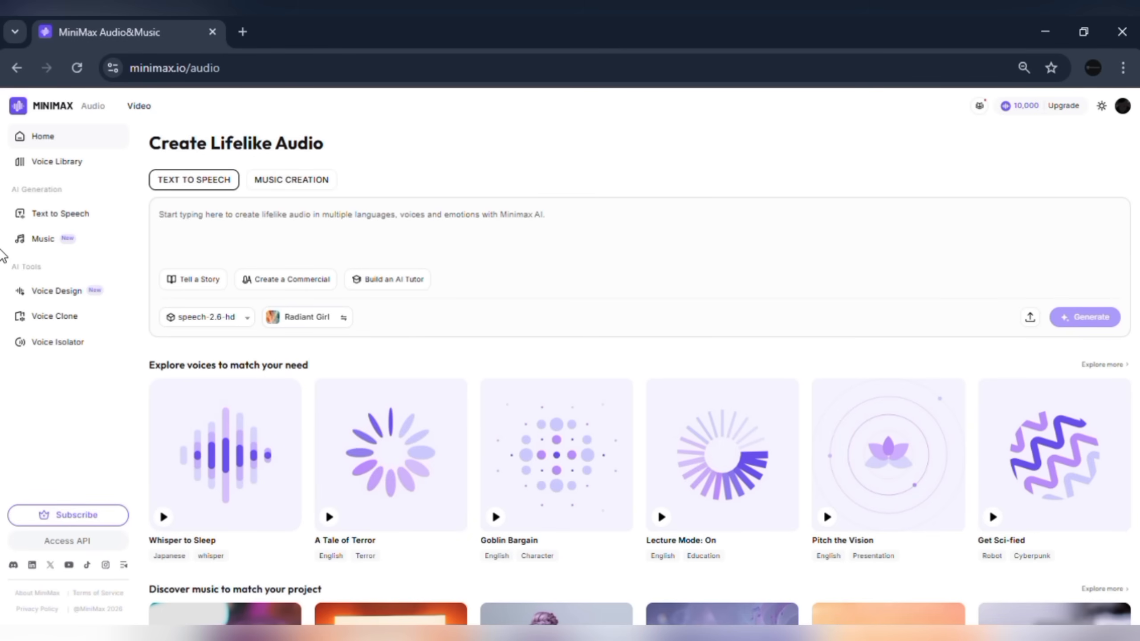
{"action": "mouse_move", "coordinate": [101, 159]}
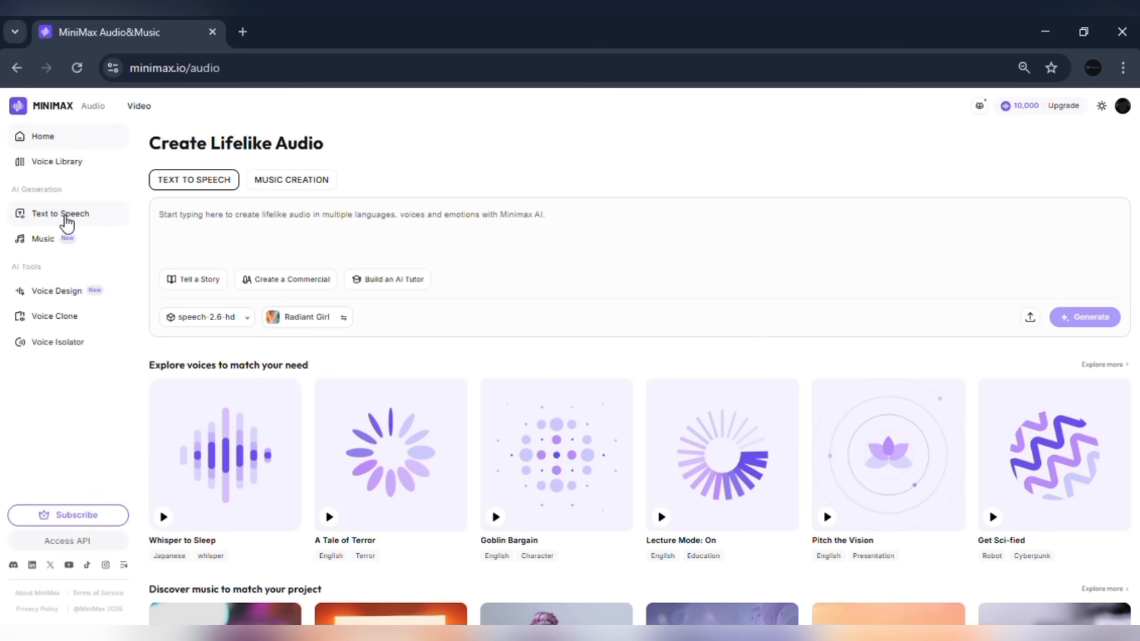
{"action": "mouse_move", "coordinate": [64, 320]}
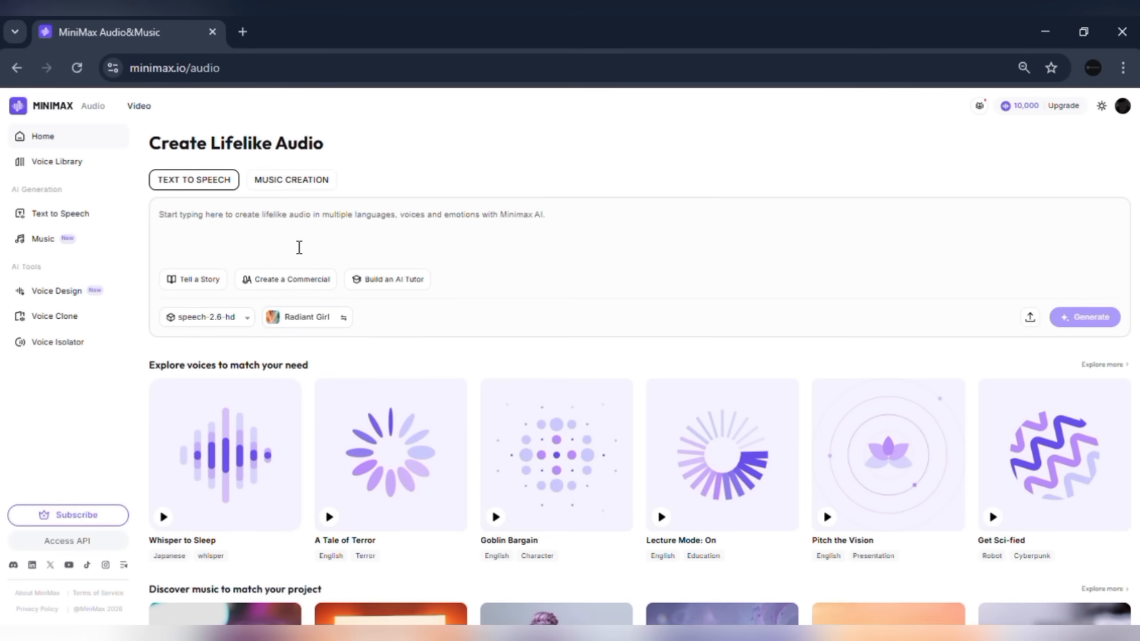
{"action": "mouse_move", "coordinate": [73, 213]}
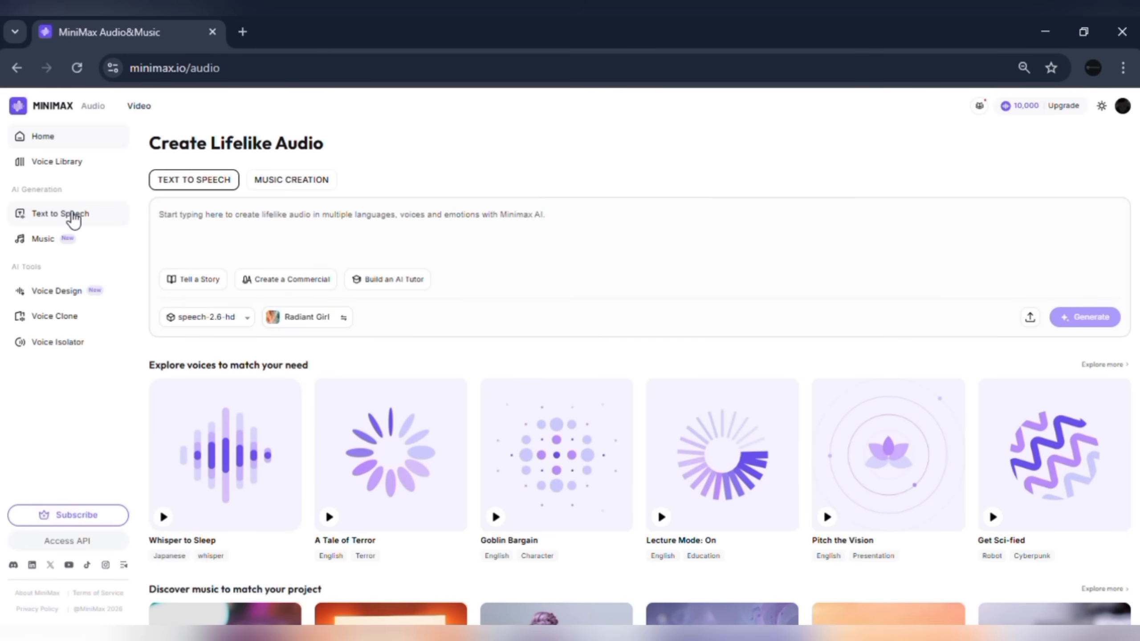
Step: Switch to the Text to Speech workspace from the left sidebar
{"action": "left_click", "coordinate": [60, 213]}
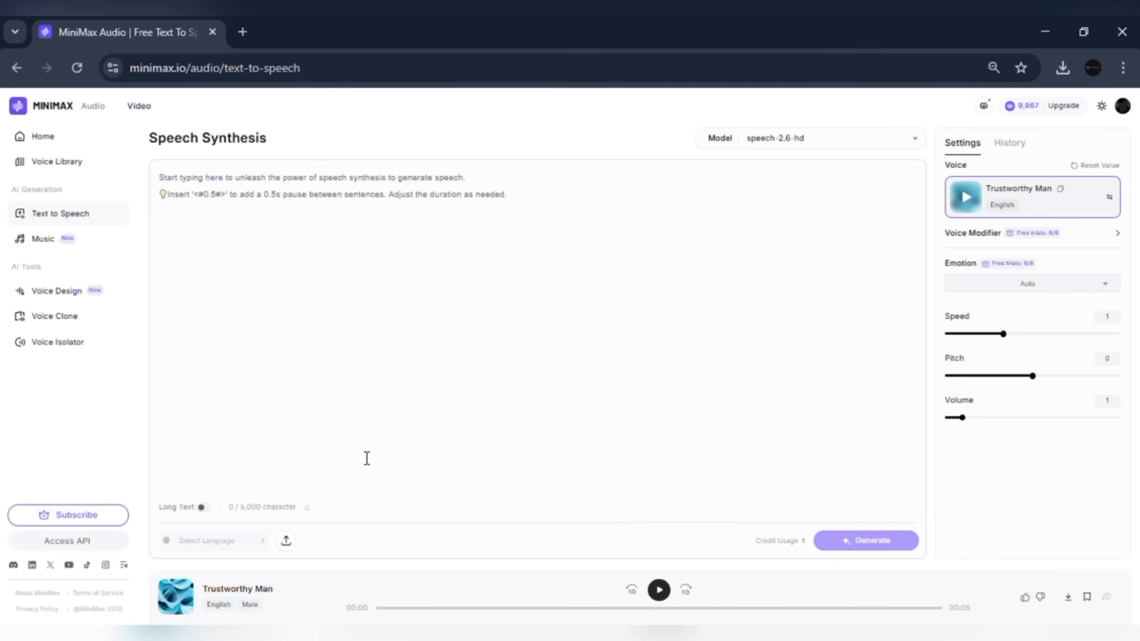
{"action": "mouse_move", "coordinate": [232, 190]}
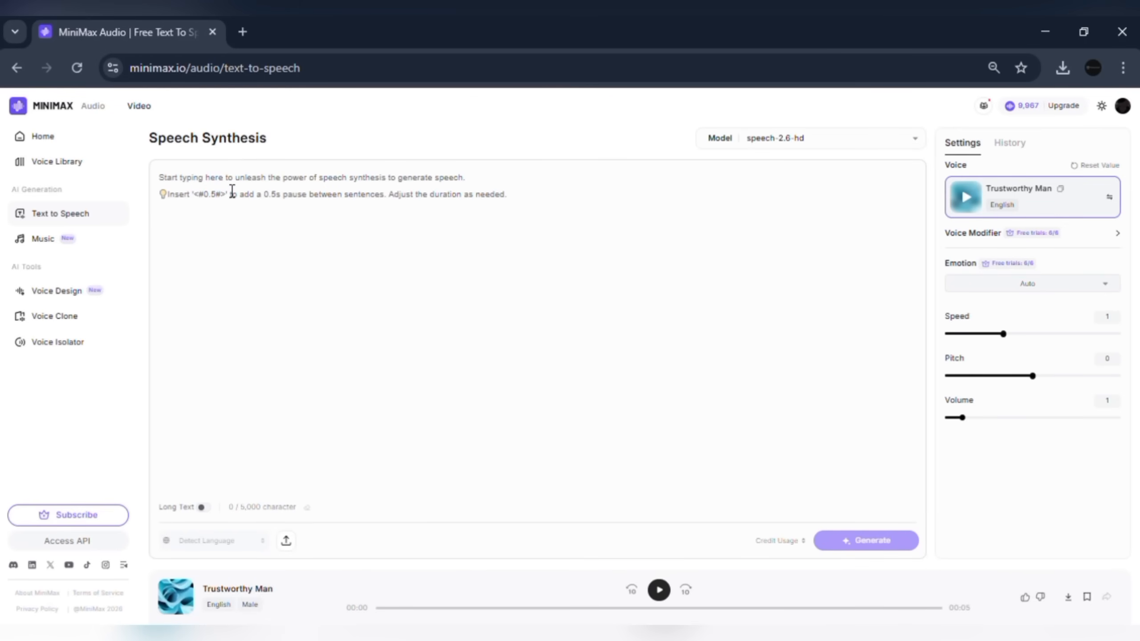
Step: Enter 'minimax is the future of ai audio' as the script and bring up Voice Selection
{"action": "type", "text": "minimax is the future of"}
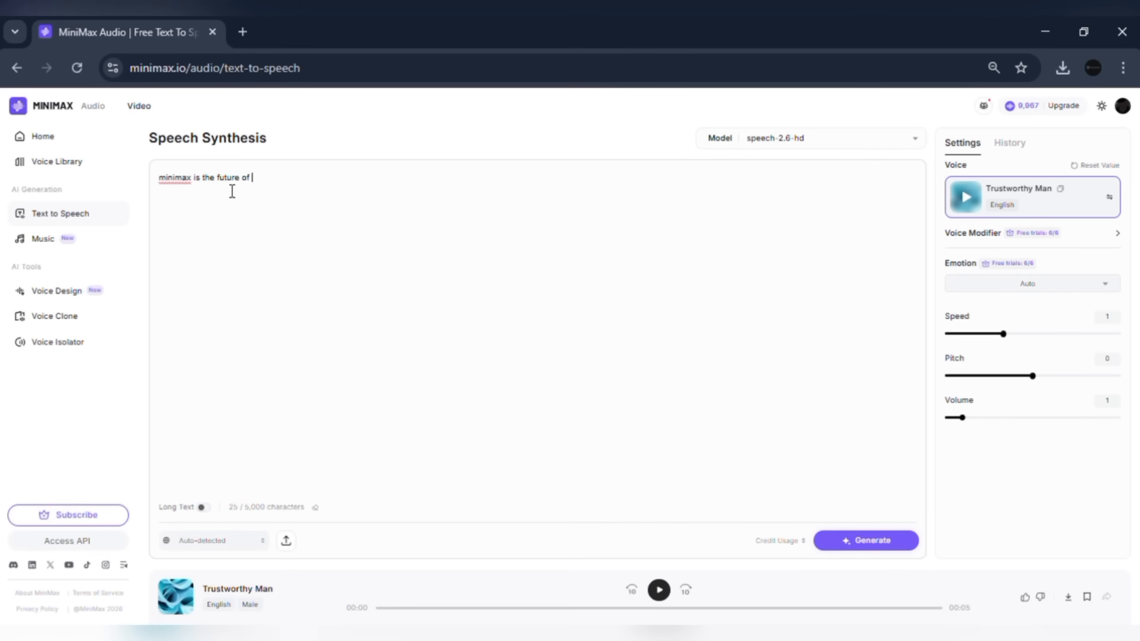
{"action": "type", "text": "ai auid"}
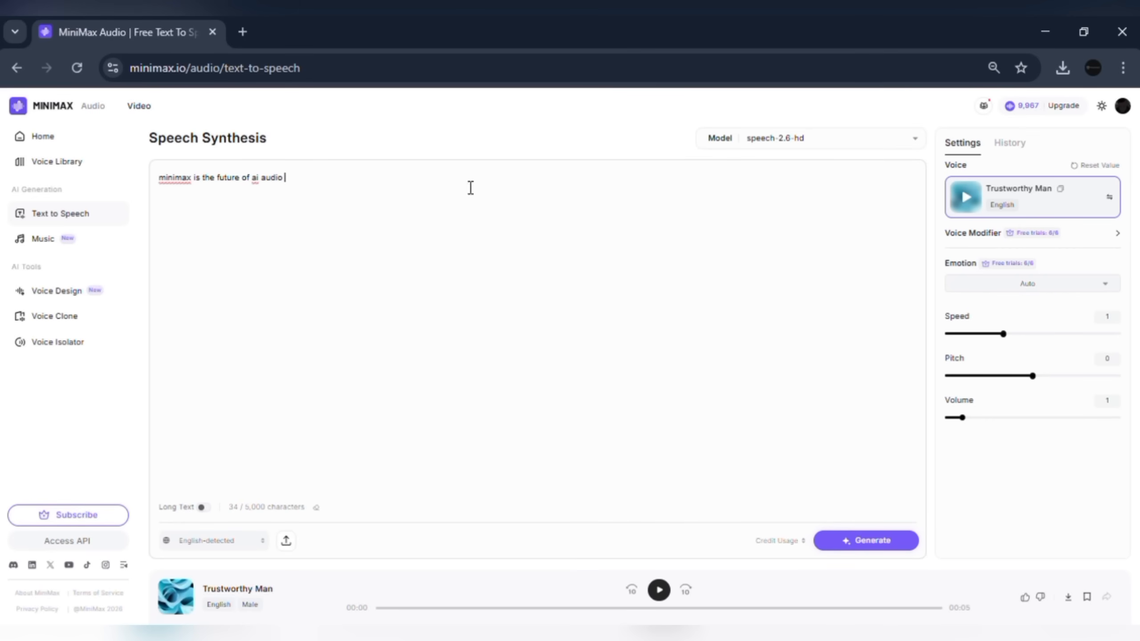
{"action": "left_click", "coordinate": [1018, 197]}
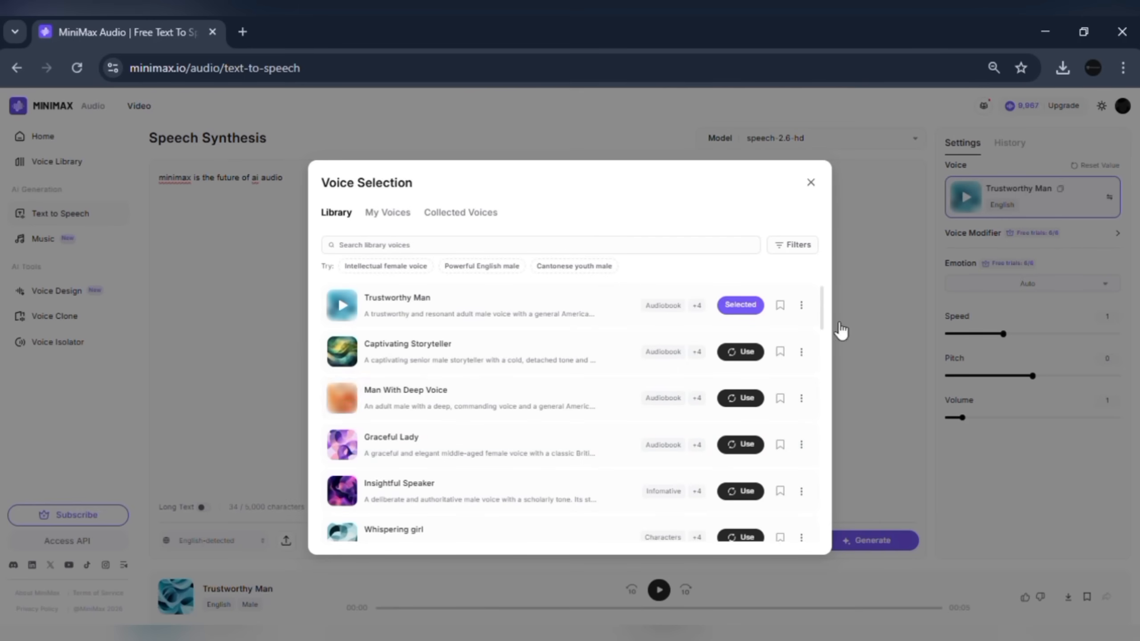
Step: Choose the Patient Man voice, set the emotion to Surprised, and generate the speech
{"action": "scroll", "scroll_direction": "down", "scroll_amount": 3}
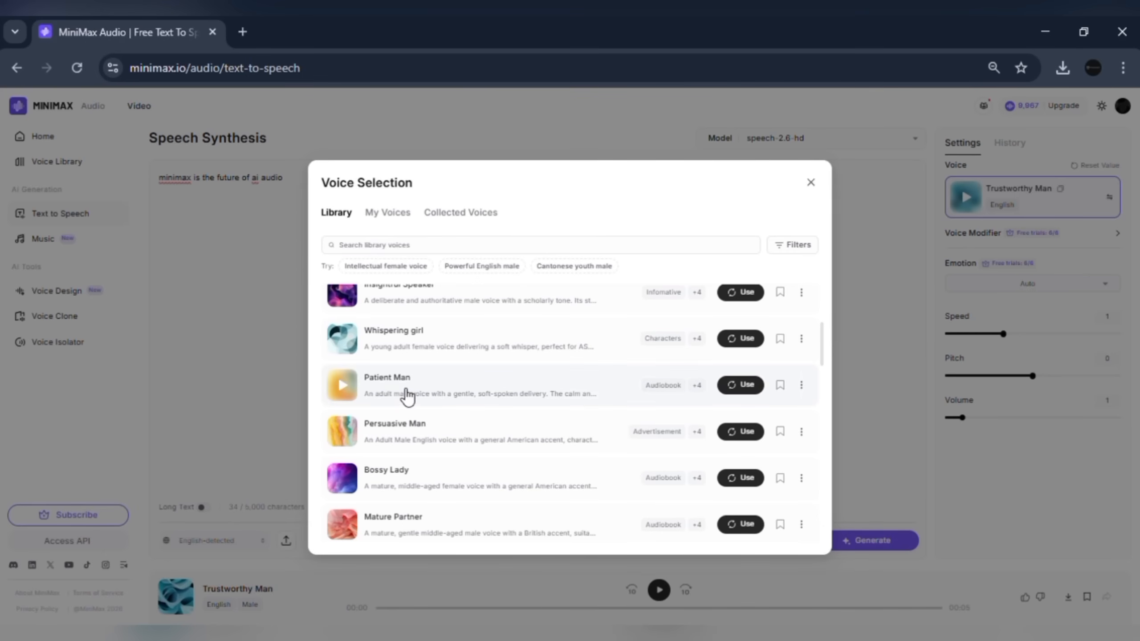
{"action": "left_click", "coordinate": [739, 385]}
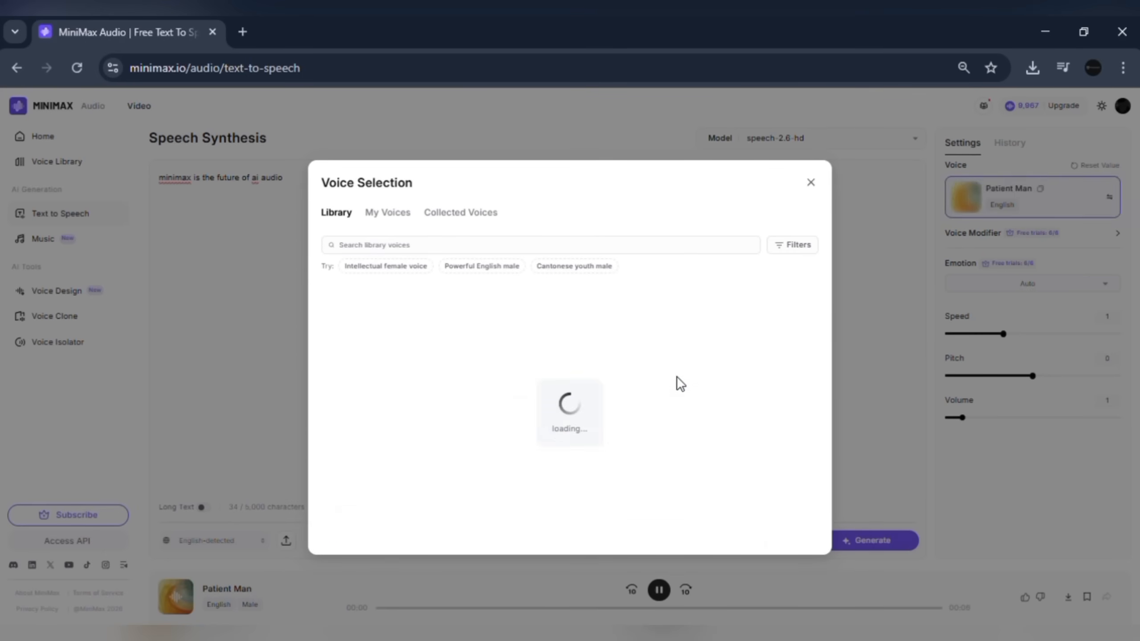
{"action": "left_click", "coordinate": [1027, 283]}
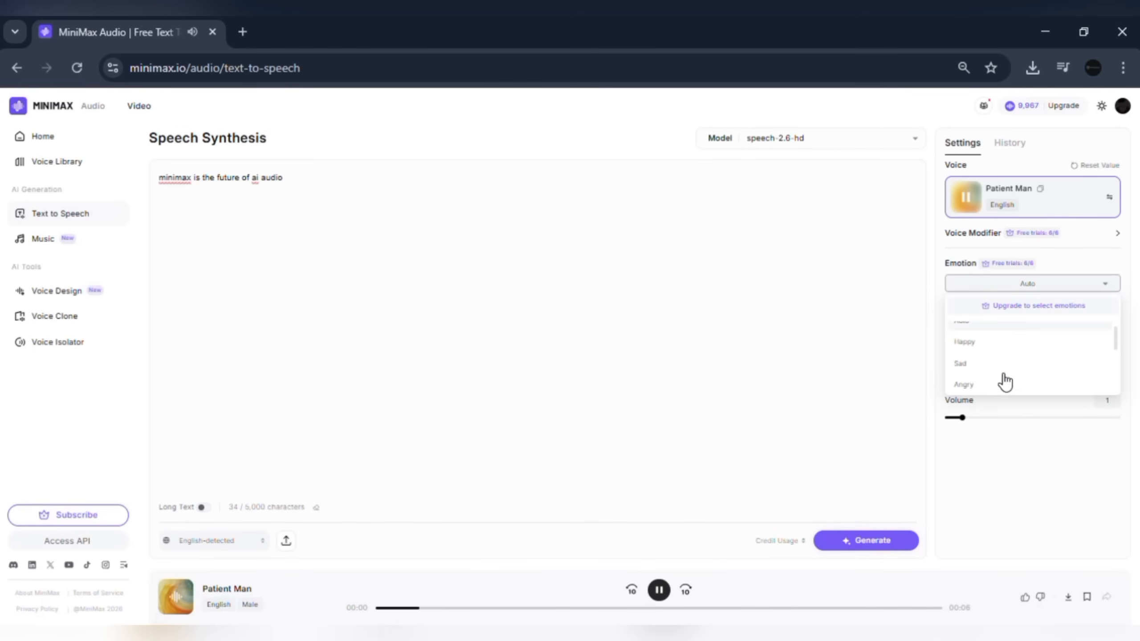
{"action": "scroll", "scroll_direction": "down", "scroll_amount": 3}
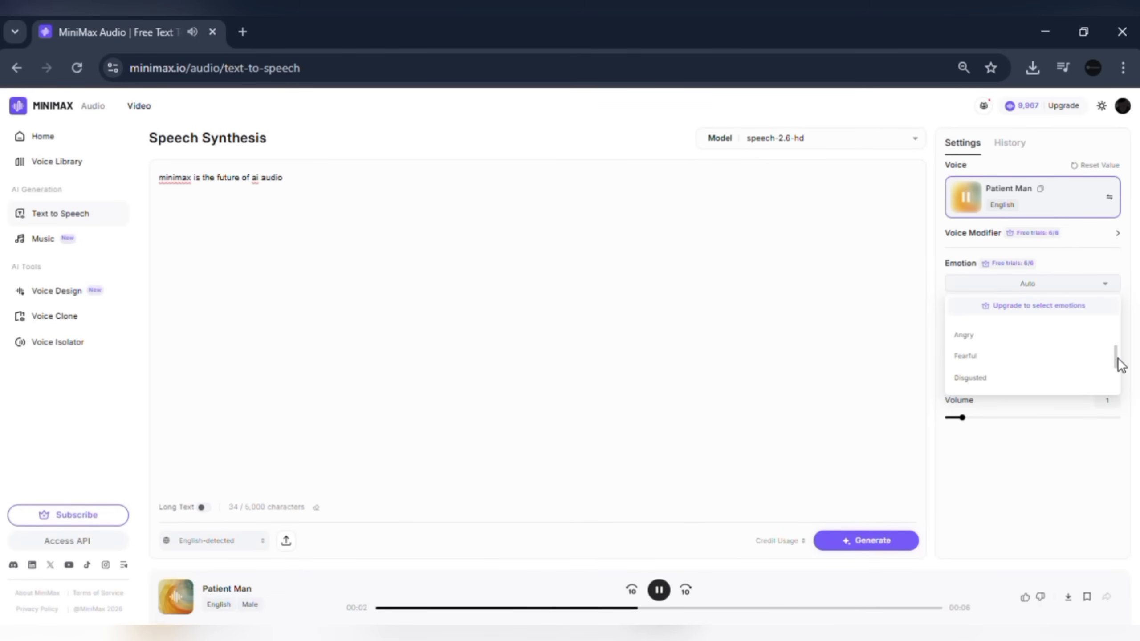
{"action": "scroll", "scroll_direction": "down", "scroll_amount": 3}
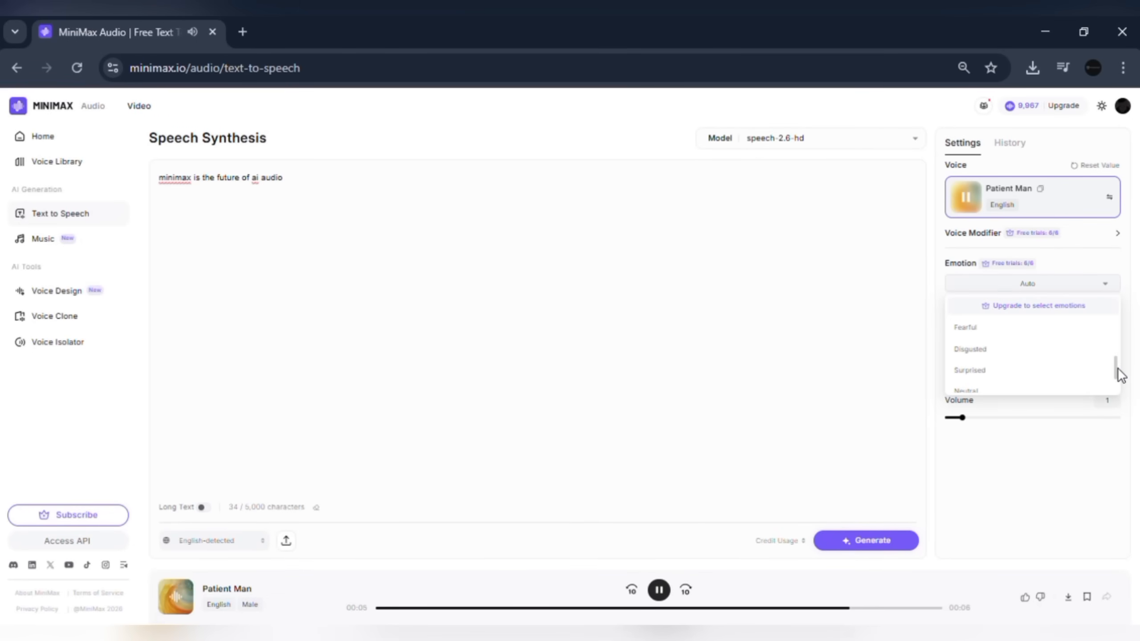
{"action": "left_click", "coordinate": [968, 370]}
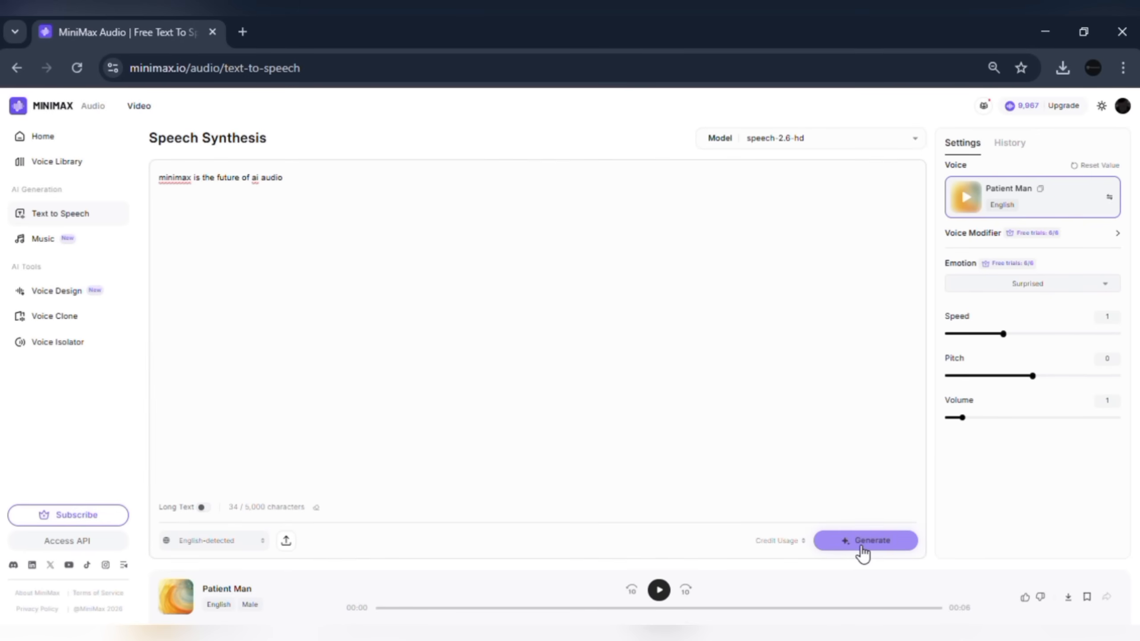
{"action": "left_click", "coordinate": [865, 540]}
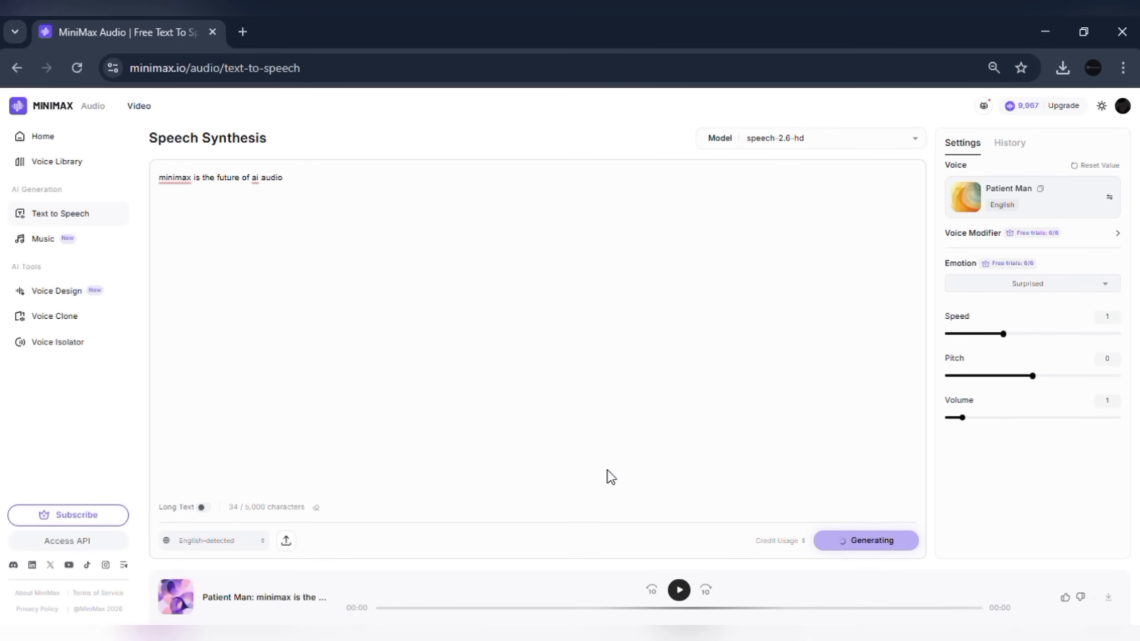
{"action": "mouse_move", "coordinate": [1061, 108]}
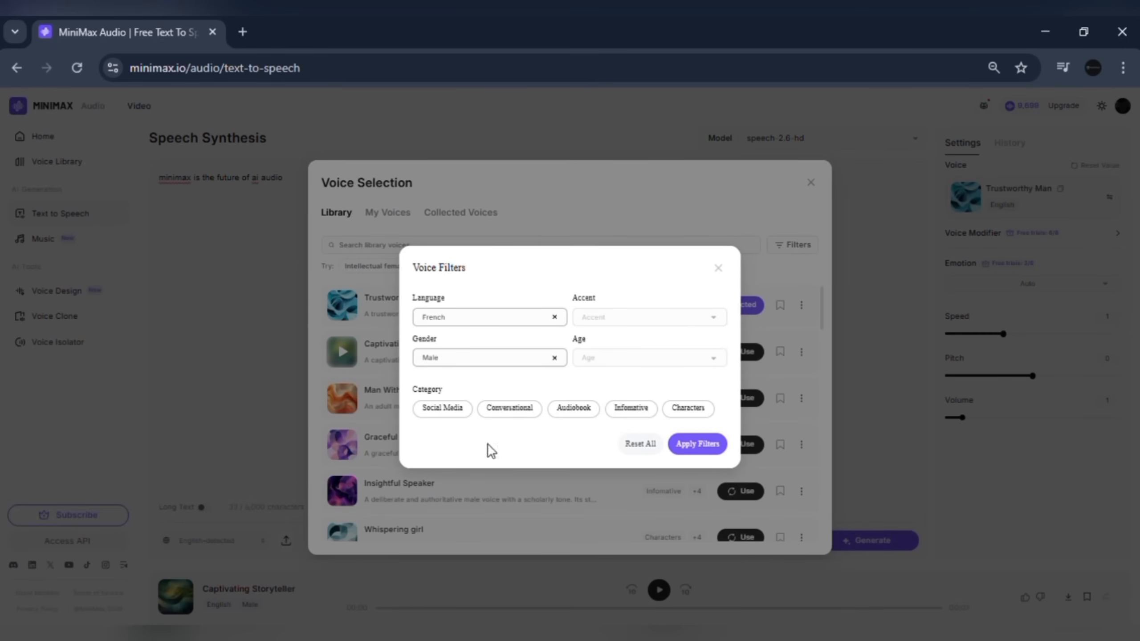
Step: Apply the French male filter, use the Casual Man voice, and generate the sentence
{"action": "left_click", "coordinate": [694, 444]}
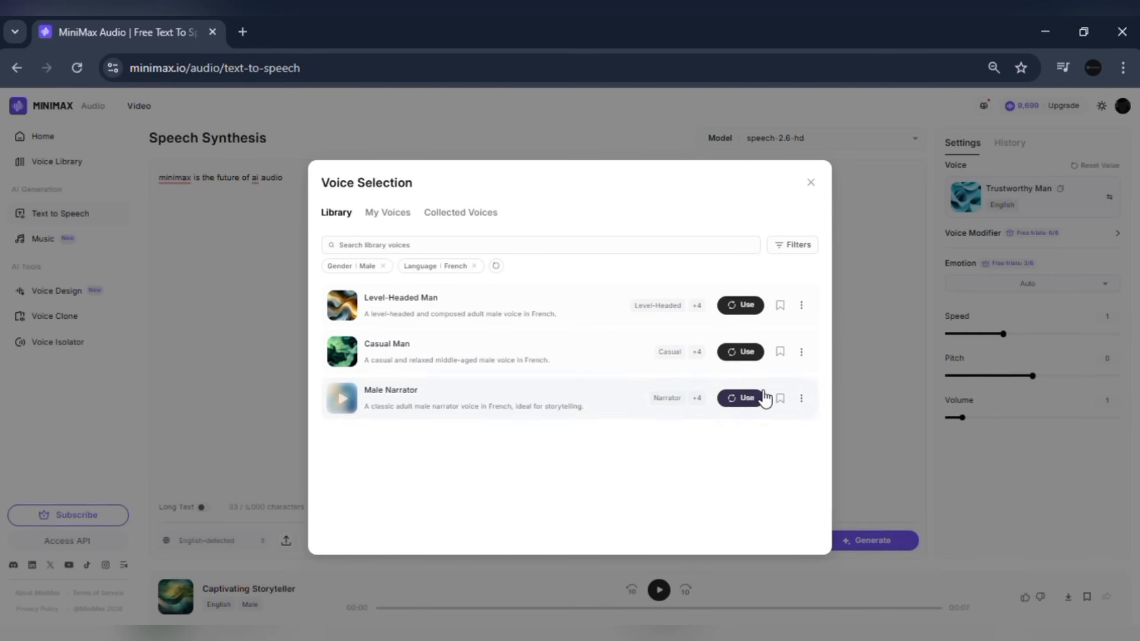
{"action": "left_click", "coordinate": [739, 351]}
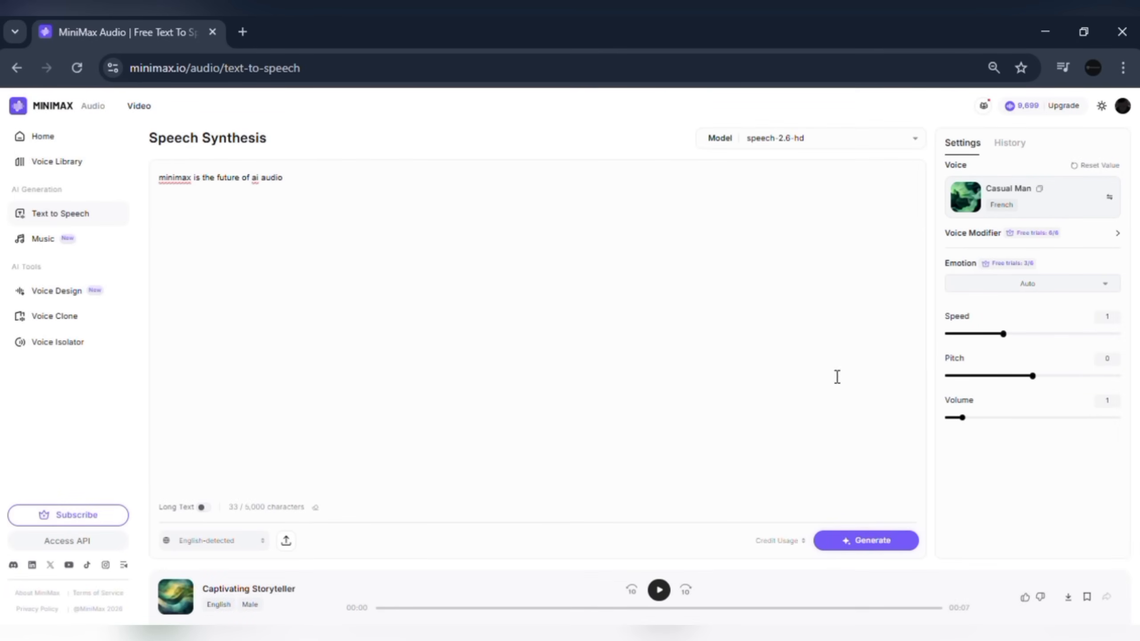
{"action": "left_click", "coordinate": [864, 540]}
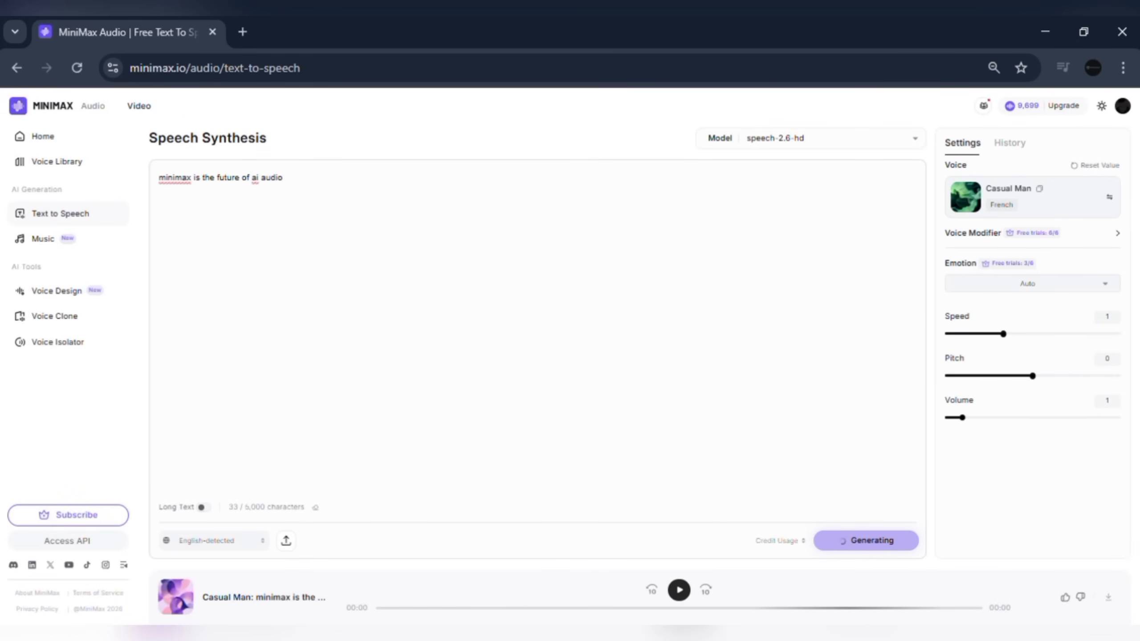
{"action": "left_click", "coordinate": [677, 589]}
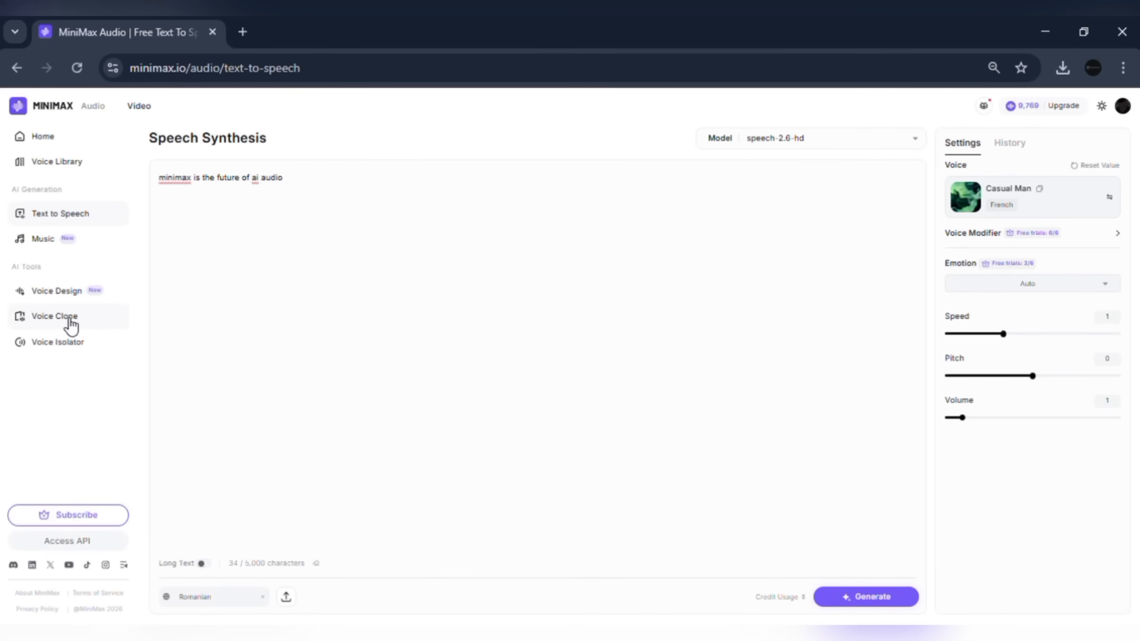
Step: Go to Voice Cloning and select the uploaded voice sample
{"action": "left_click", "coordinate": [53, 315]}
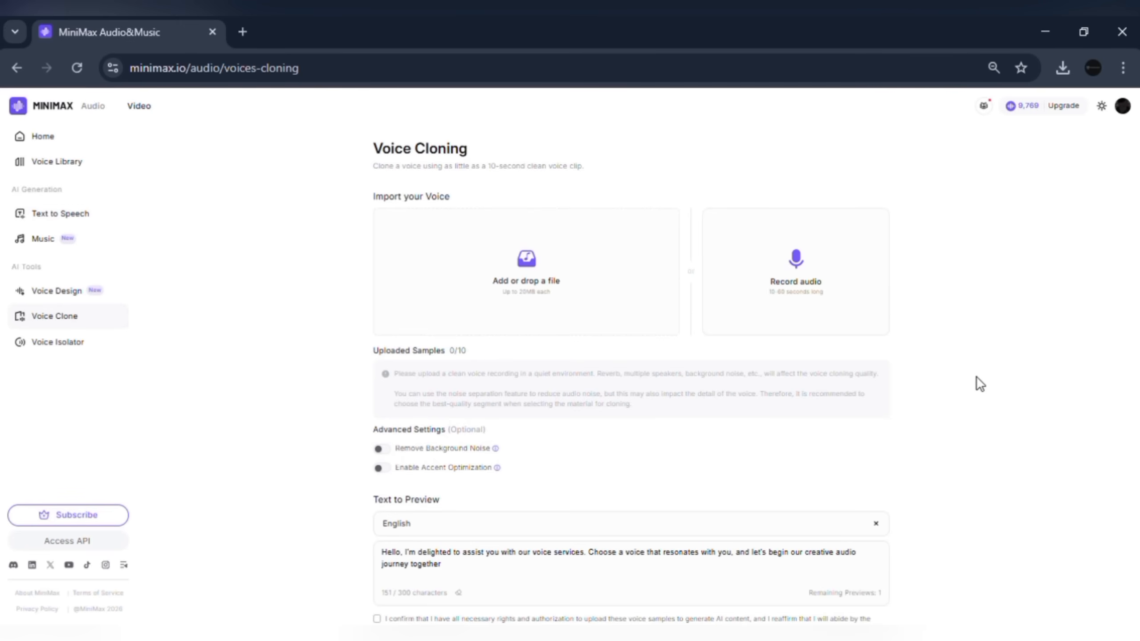
{"action": "scroll", "scroll_direction": "down", "scroll_amount": 3}
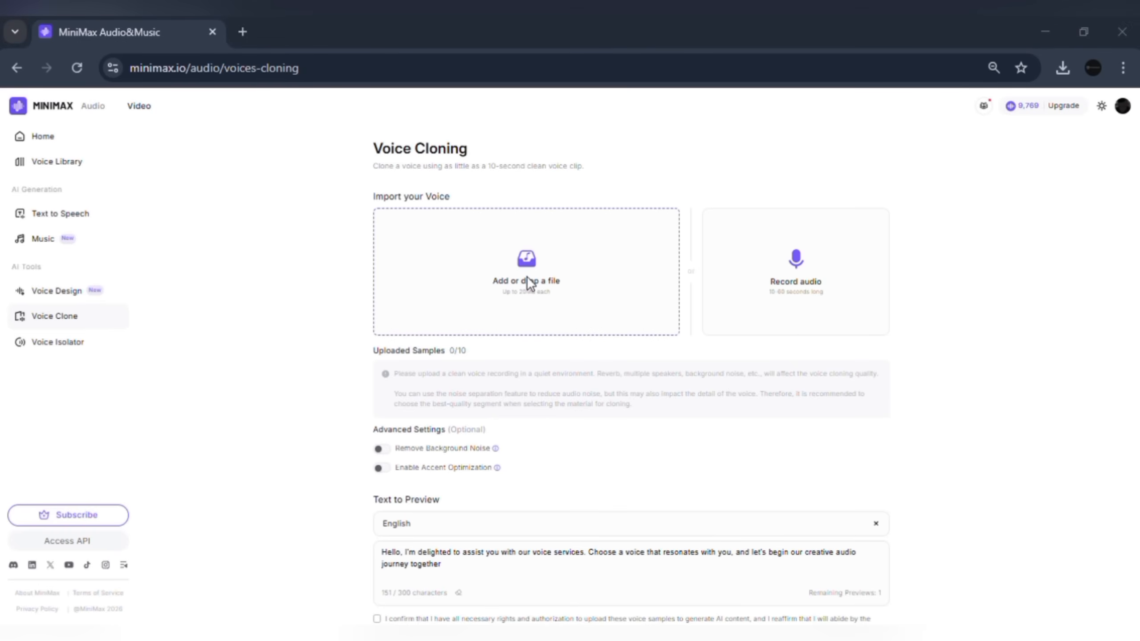
{"action": "mouse_move", "coordinate": [974, 379]}
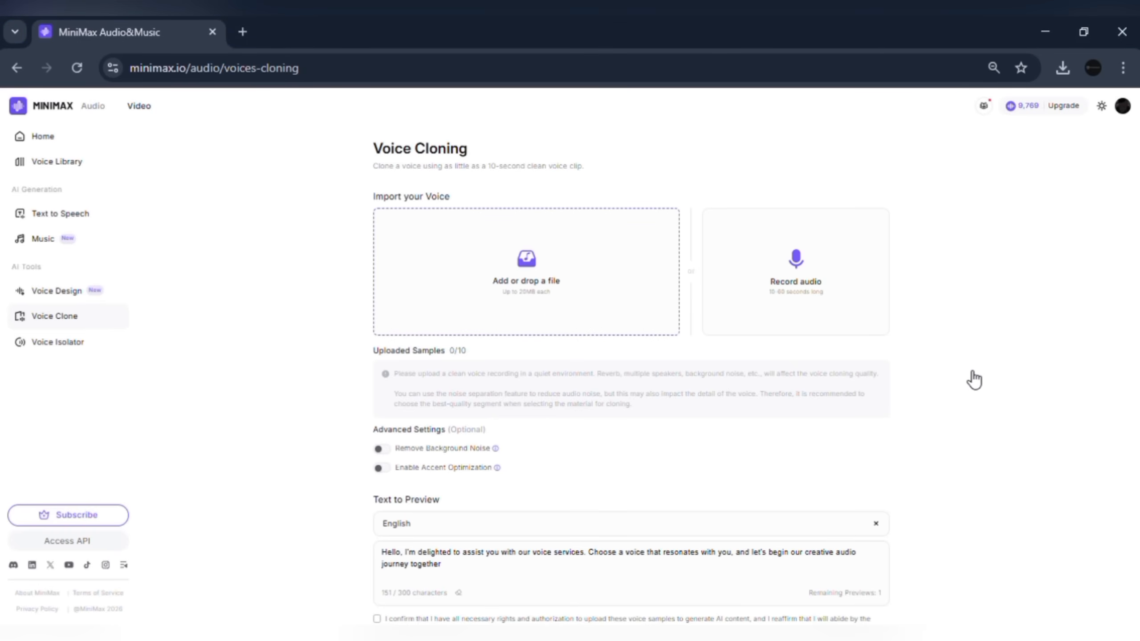
{"action": "left_click", "coordinate": [524, 270]}
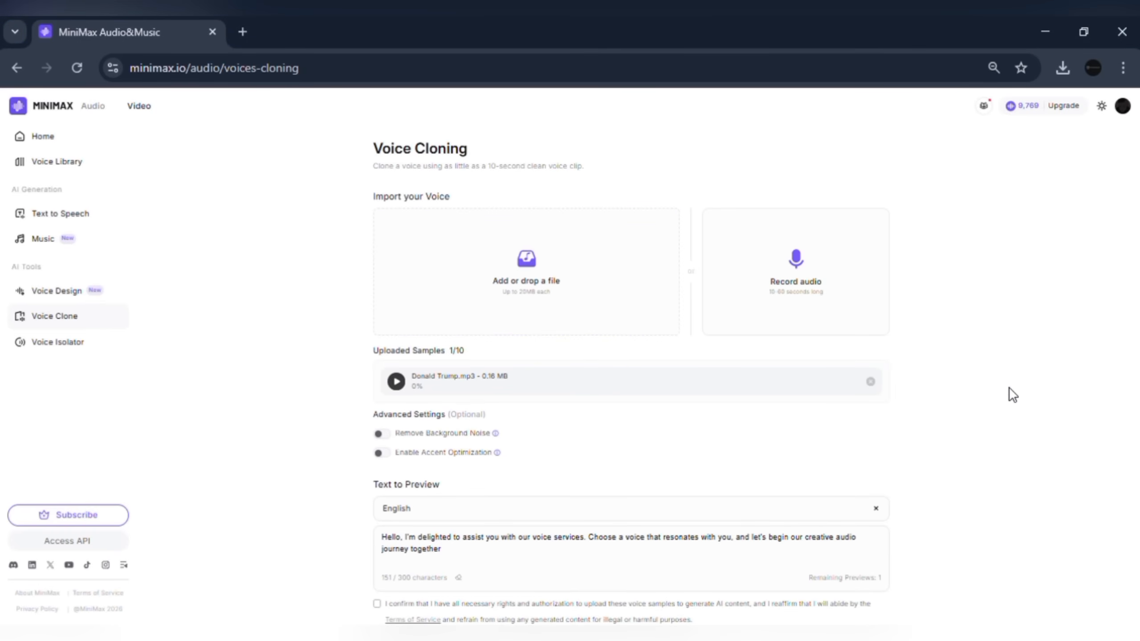
{"action": "scroll", "scroll_direction": "down", "scroll_amount": 3}
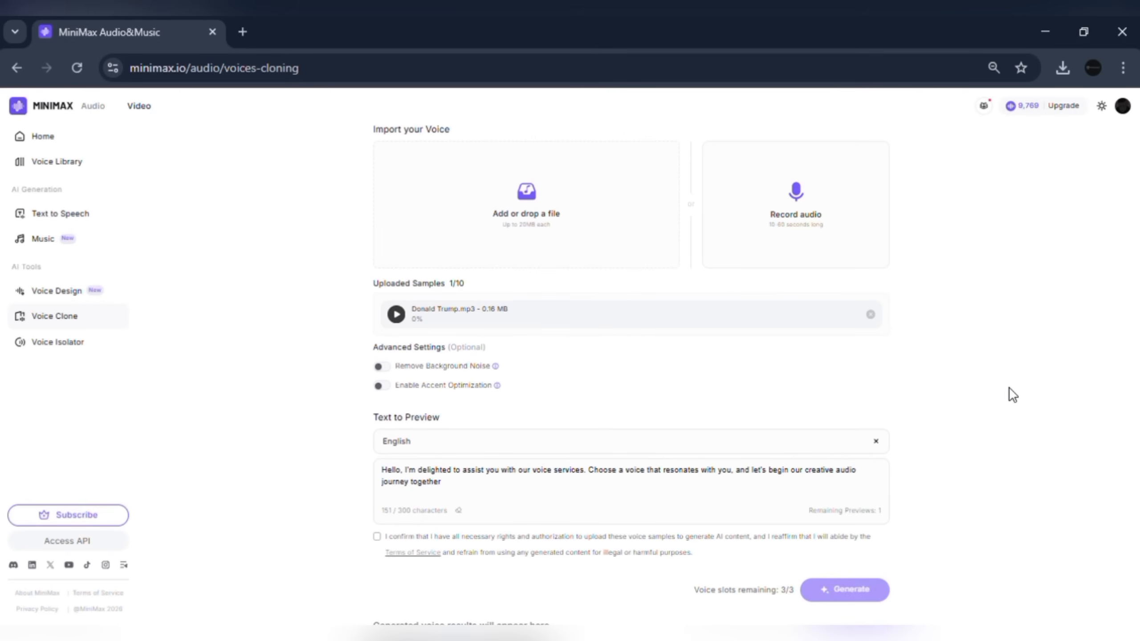
{"action": "scroll", "scroll_direction": "down", "scroll_amount": 3}
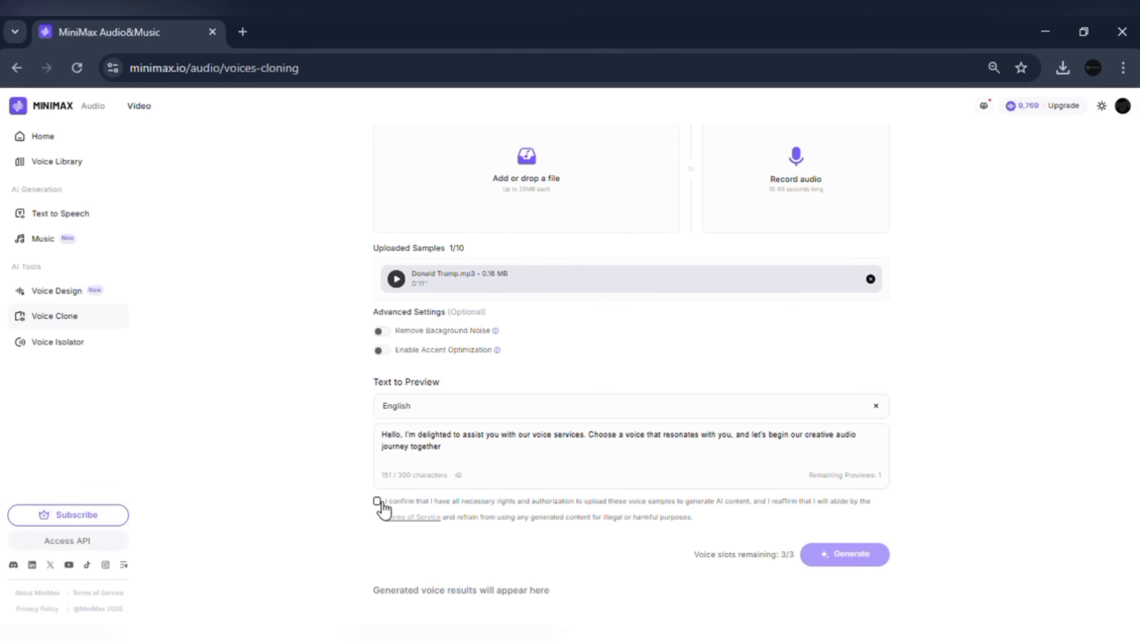
Step: Confirm rights to the sample and generate the cloned voice from it
{"action": "left_click", "coordinate": [376, 501]}
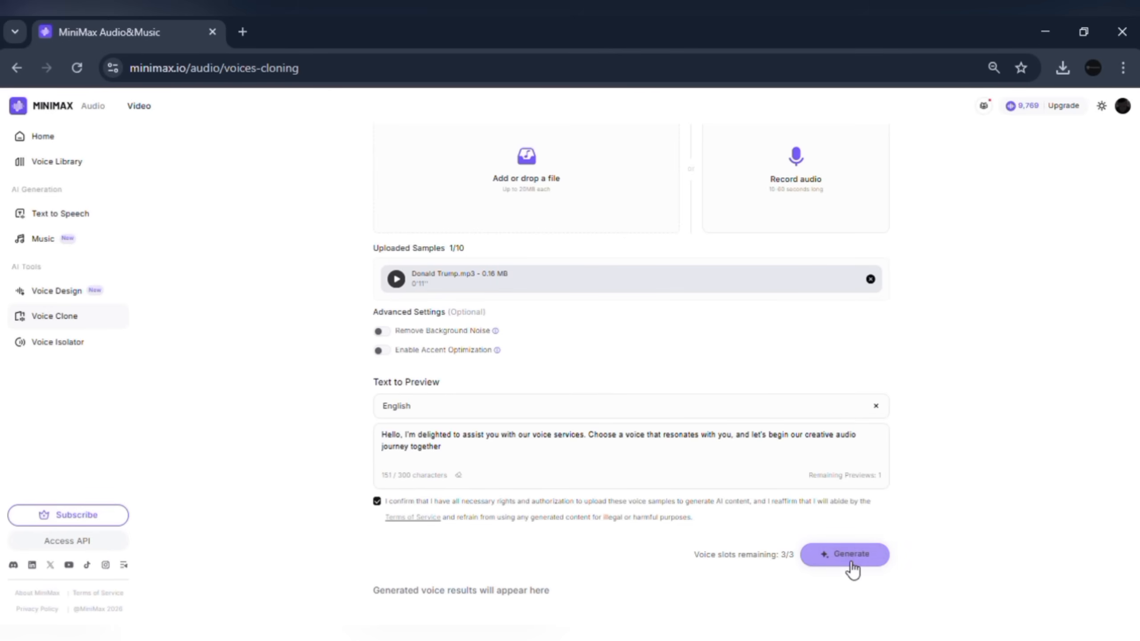
{"action": "left_click", "coordinate": [843, 553]}
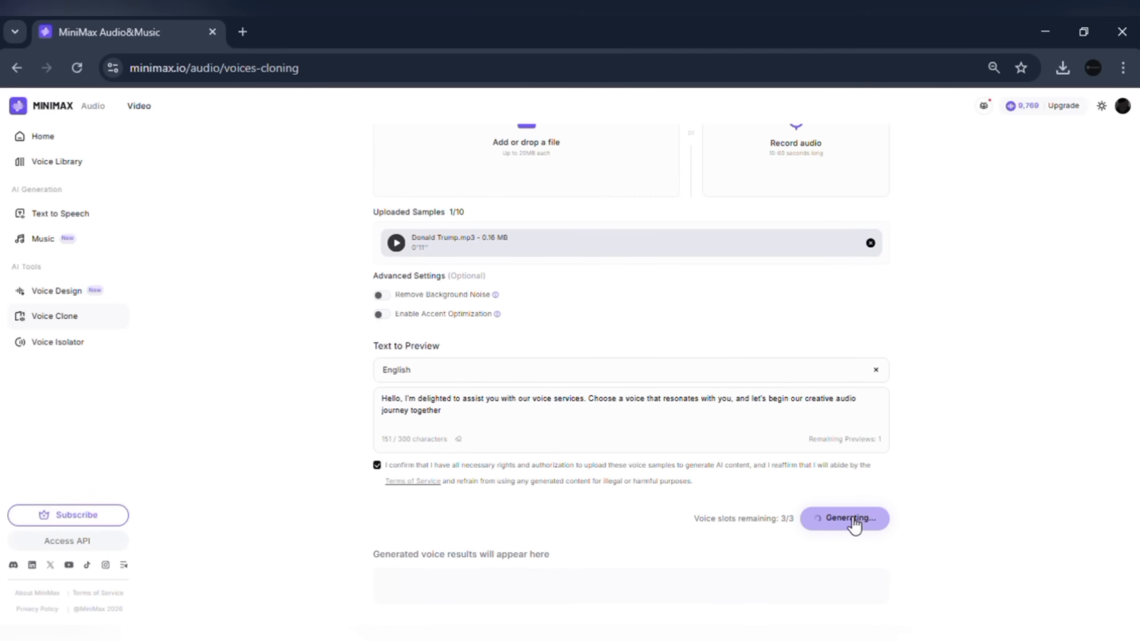
{"action": "left_click", "coordinate": [843, 519]}
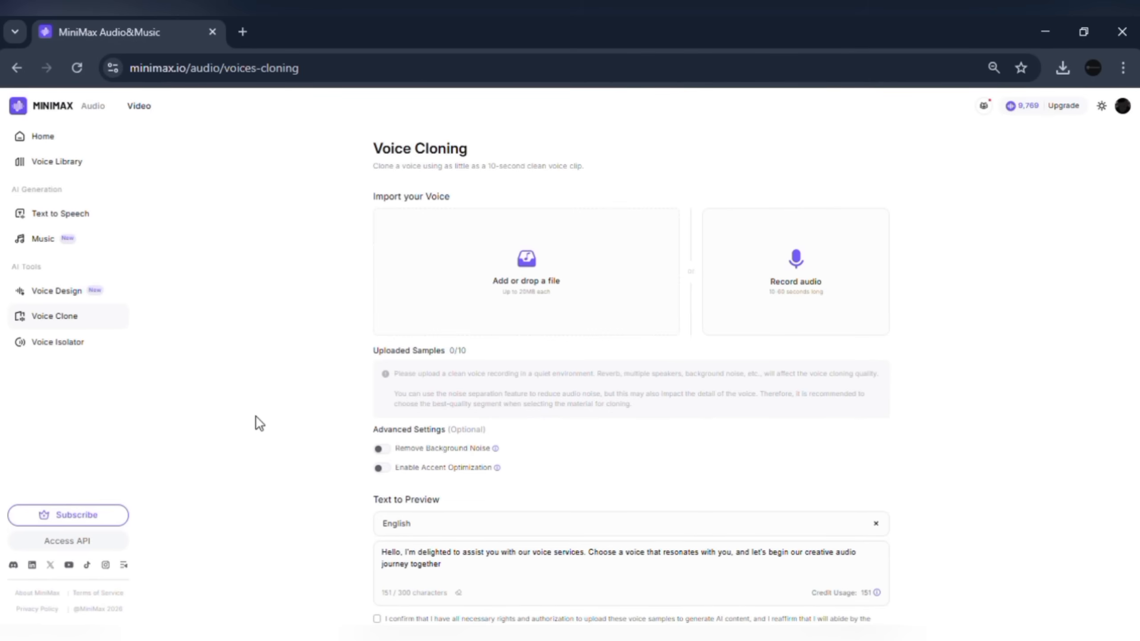
{"action": "mouse_move", "coordinate": [179, 337]}
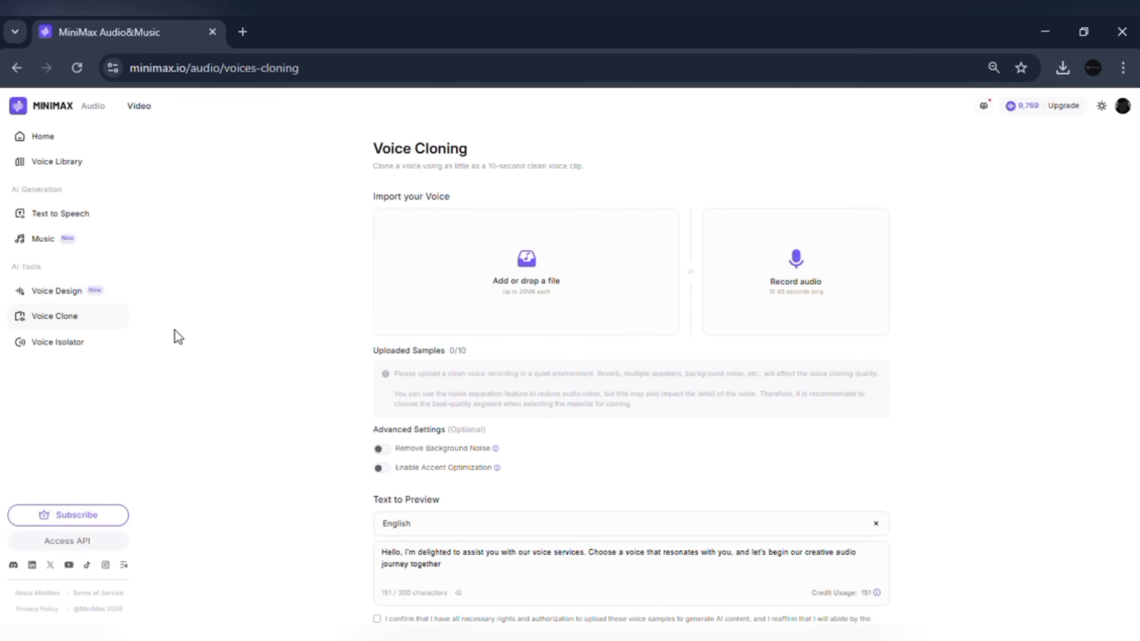
{"action": "mouse_move", "coordinate": [65, 291]}
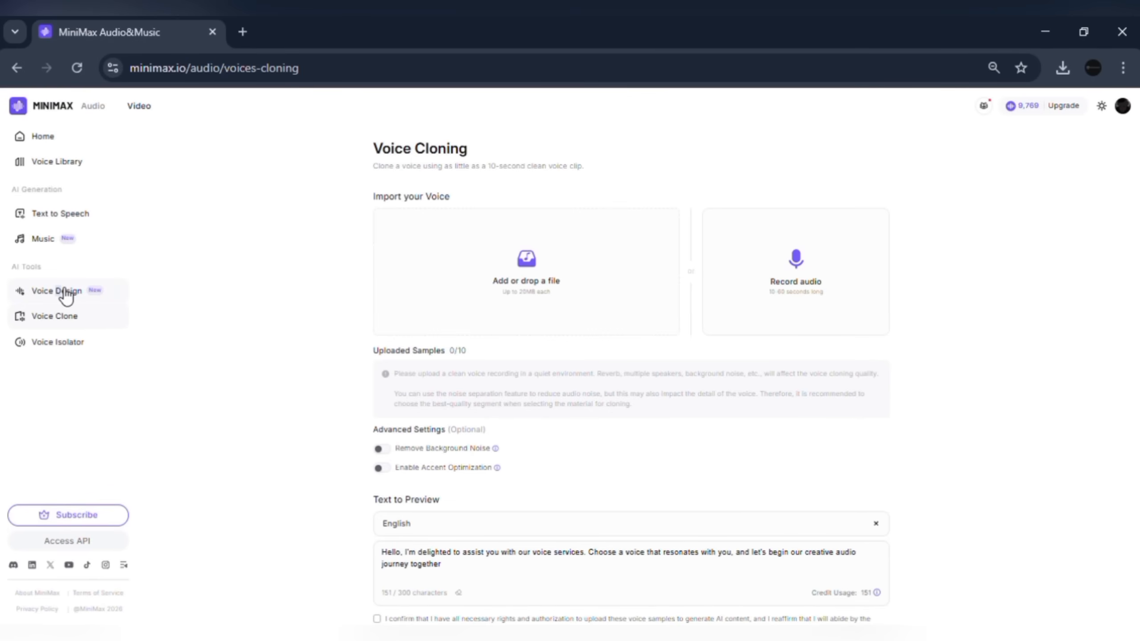
Step: Switch to the Voice Design tool from the left sidebar
{"action": "left_click", "coordinate": [56, 290]}
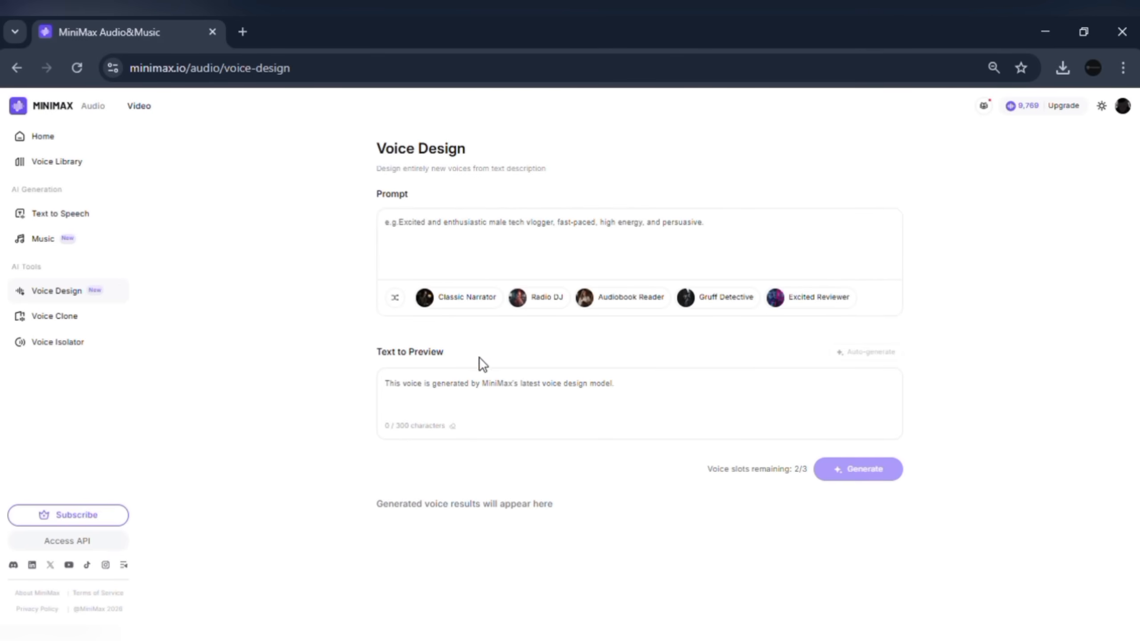
Step: Shuffle the preset voice suggestions twice and focus the empty Prompt box
{"action": "left_click", "coordinate": [394, 297]}
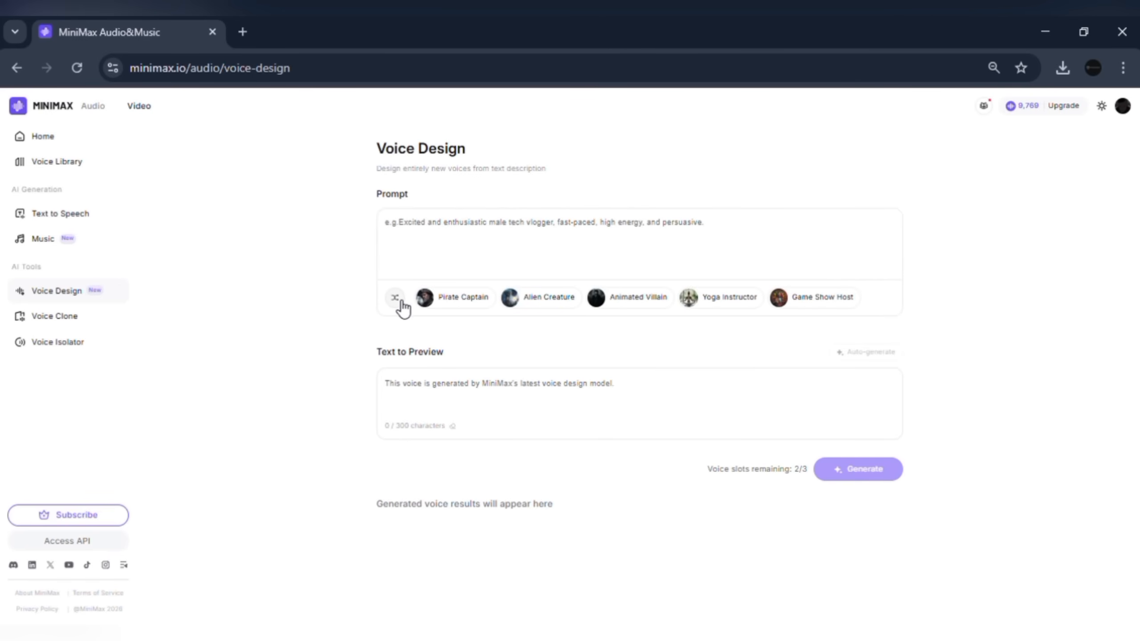
{"action": "left_click", "coordinate": [395, 297]}
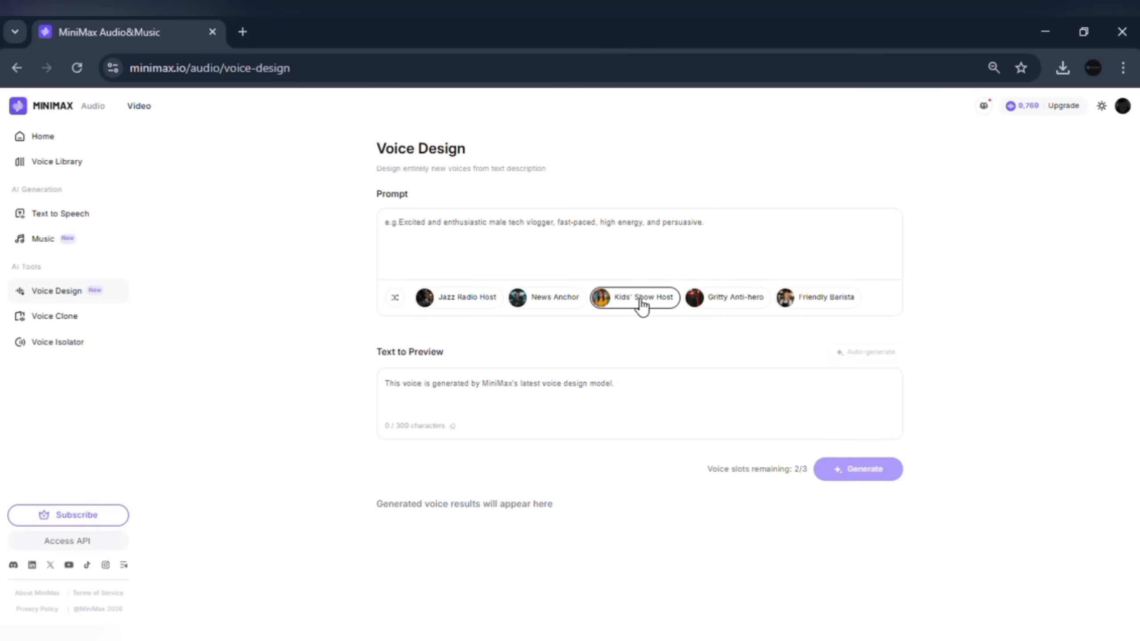
{"action": "mouse_move", "coordinate": [379, 272]}
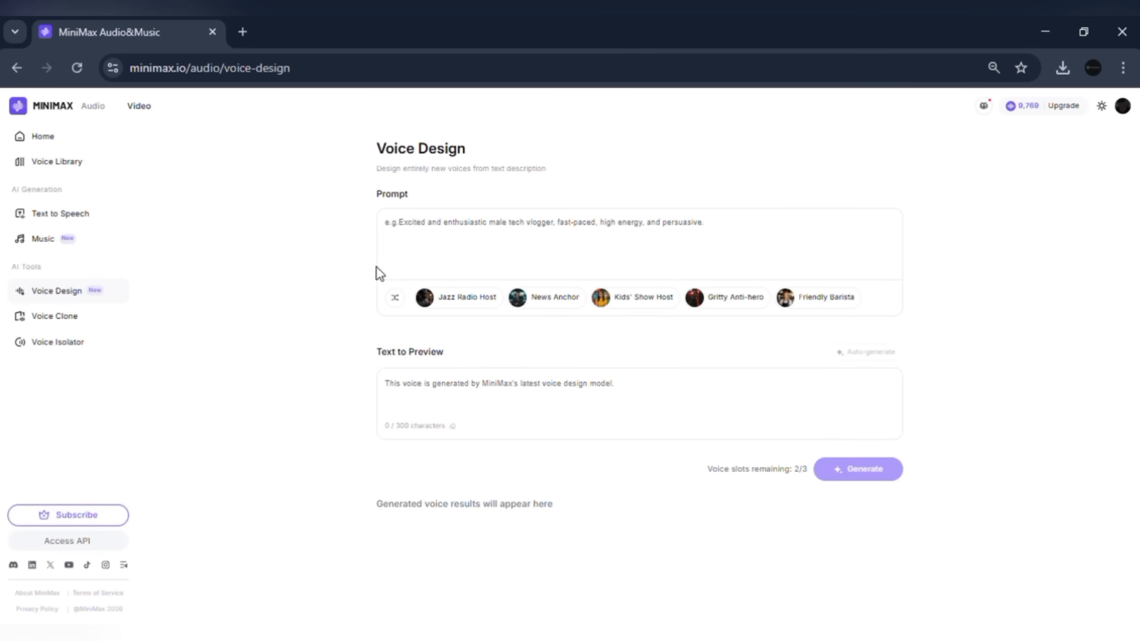
{"action": "left_click", "coordinate": [492, 243]}
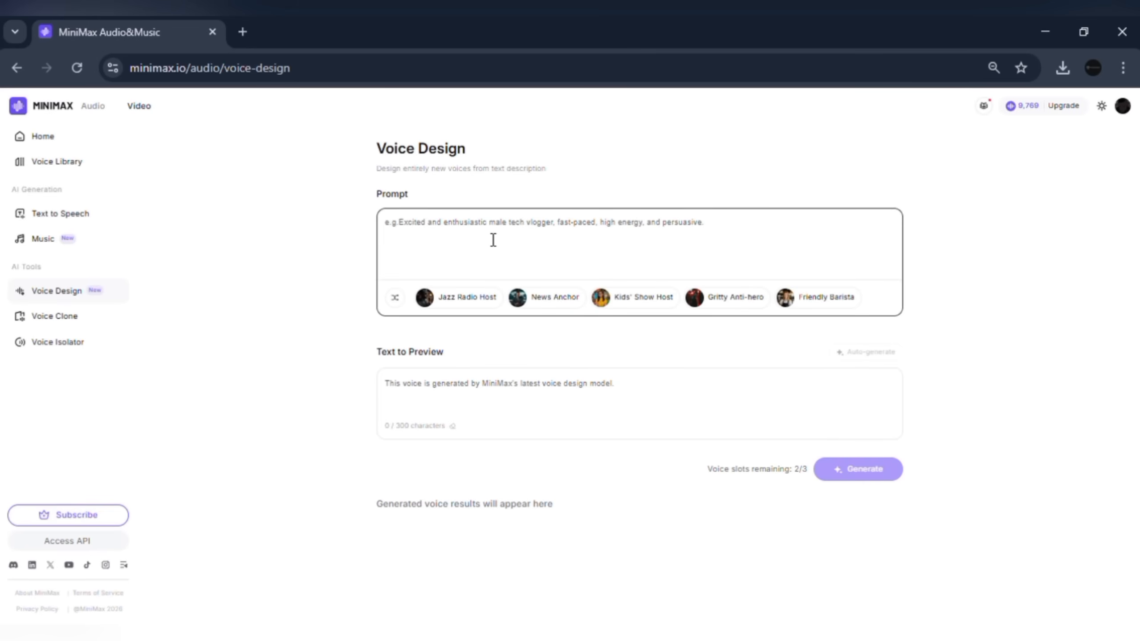
Step: Generate the gritty adventure-style designed voice with its preview text, then return to Text to Speech
{"action": "type", "text": "minimax is the"}
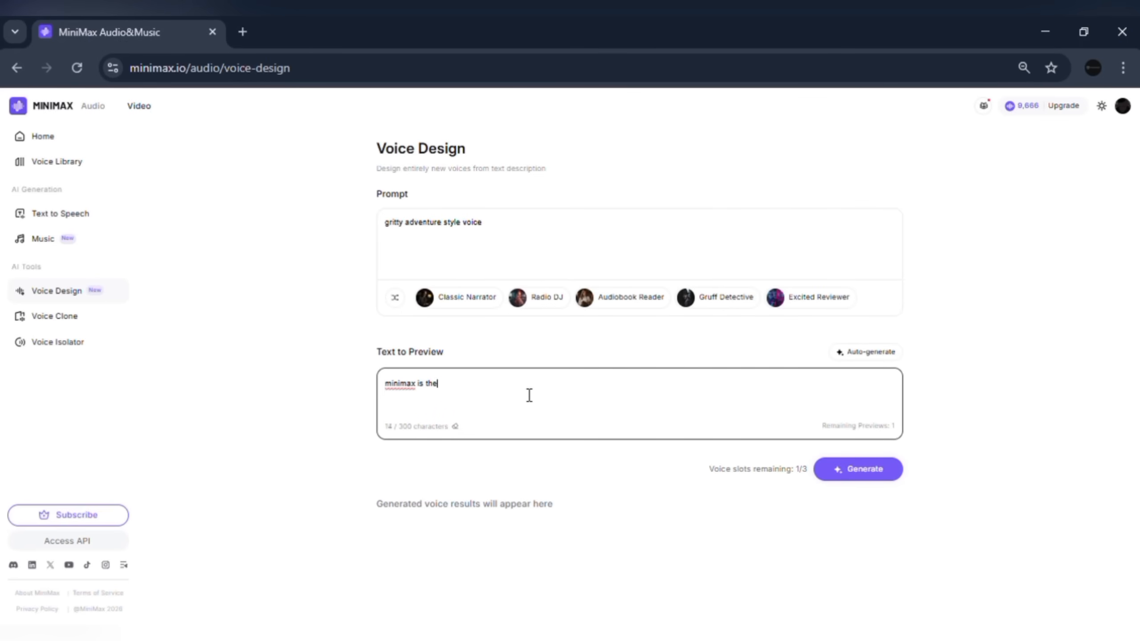
{"action": "left_click", "coordinate": [856, 469]}
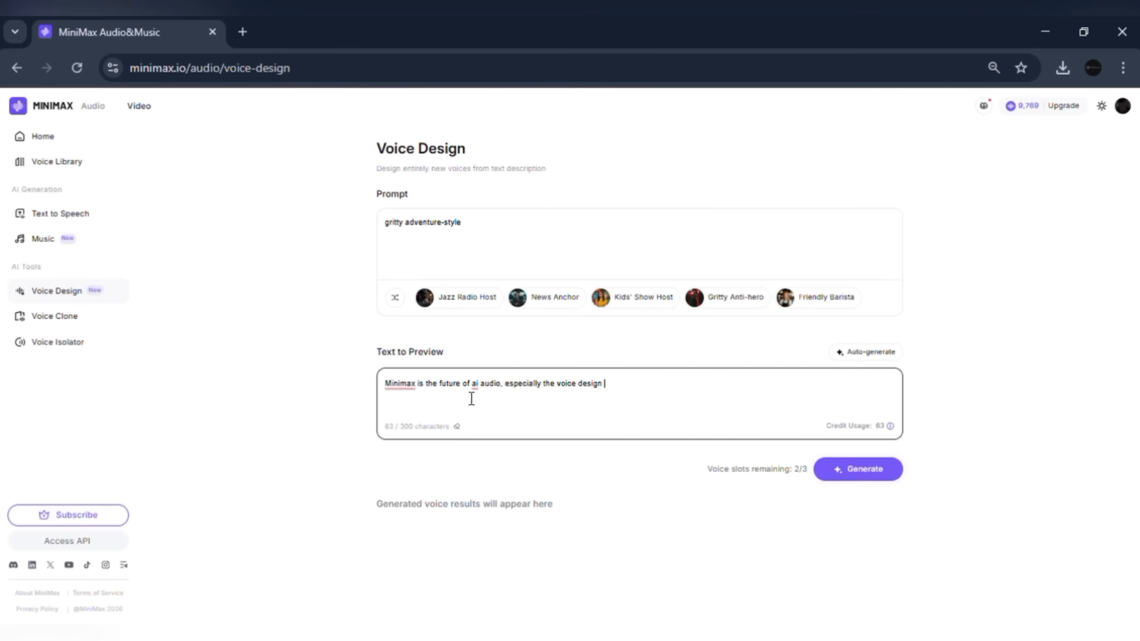
{"action": "left_click", "coordinate": [857, 469]}
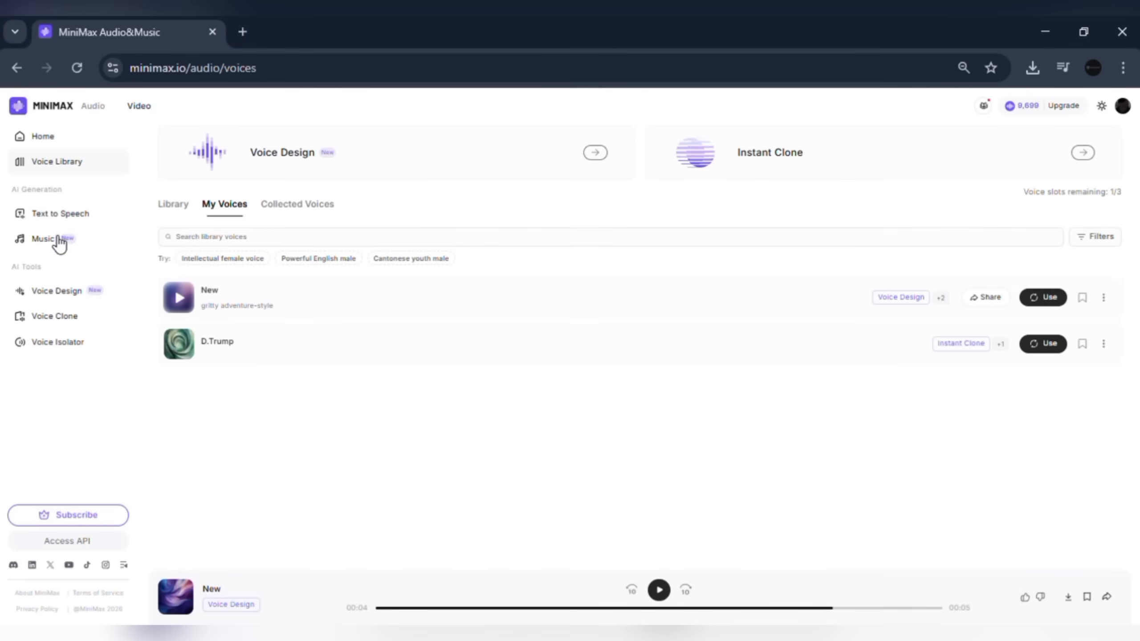
{"action": "left_click", "coordinate": [60, 212]}
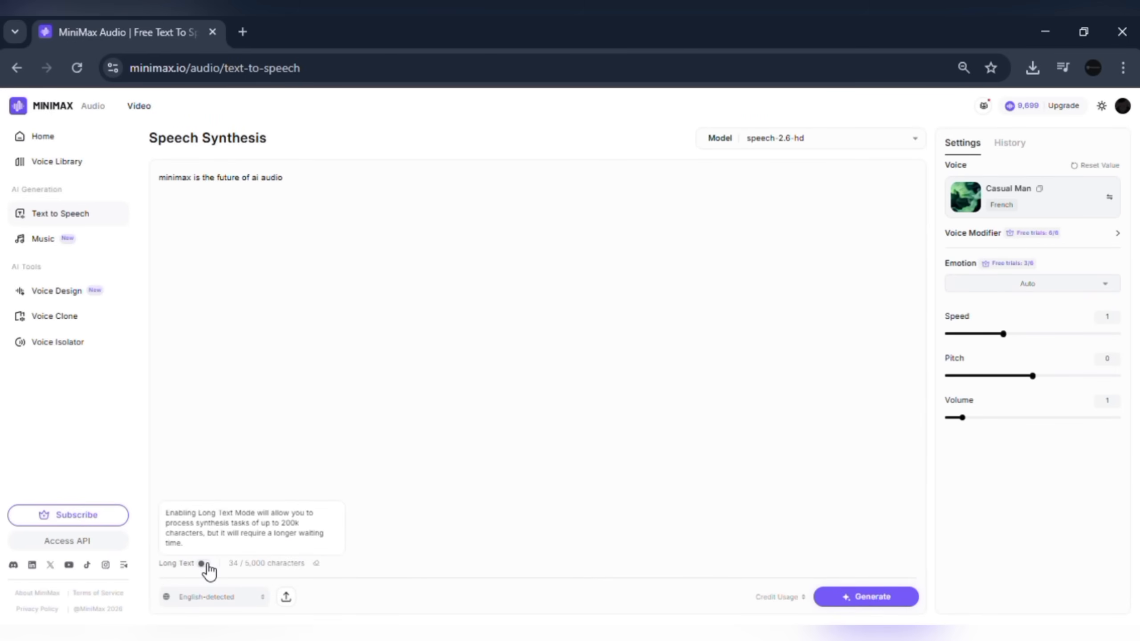
Step: Enable Long Text mode, paste the full 'Category 10: Credits, Pricing & Accessibility...' script and generate speech
{"action": "left_click", "coordinate": [204, 563]}
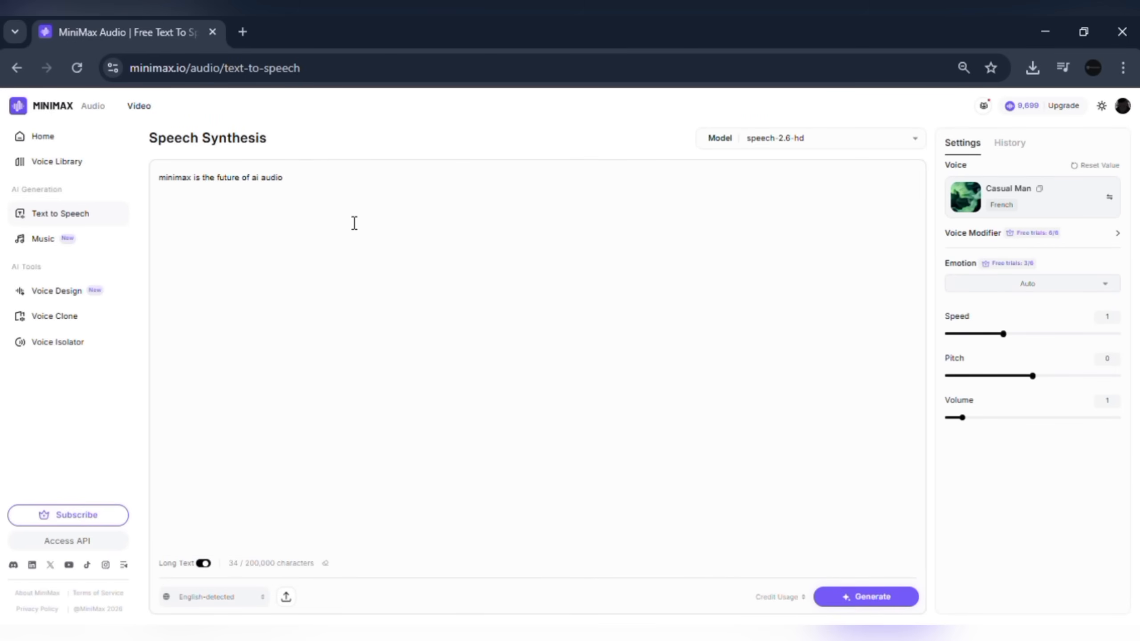
{"action": "type", "text": "Category 10: Credits, Pricing & Accessibility..."}
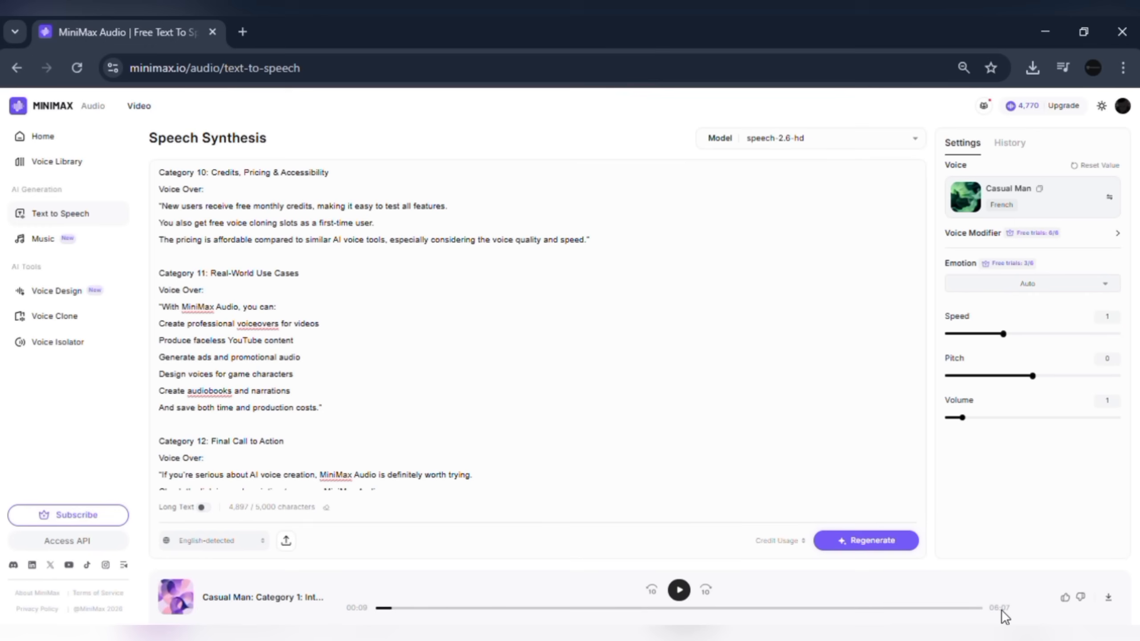
{"action": "left_click", "coordinate": [678, 589]}
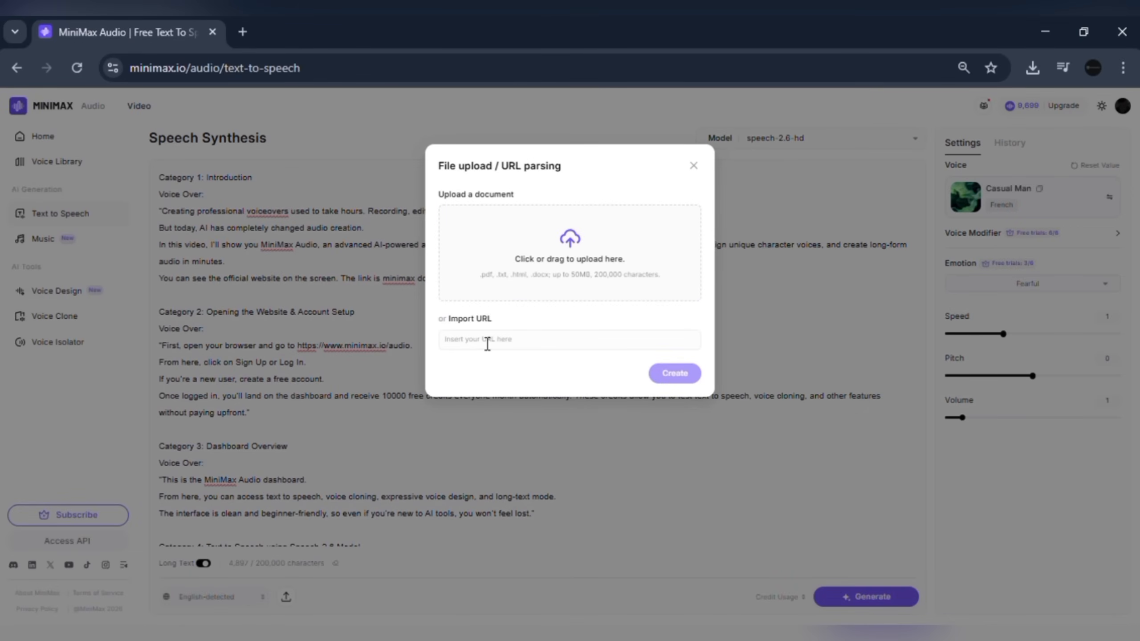
{"action": "mouse_move", "coordinate": [594, 240]}
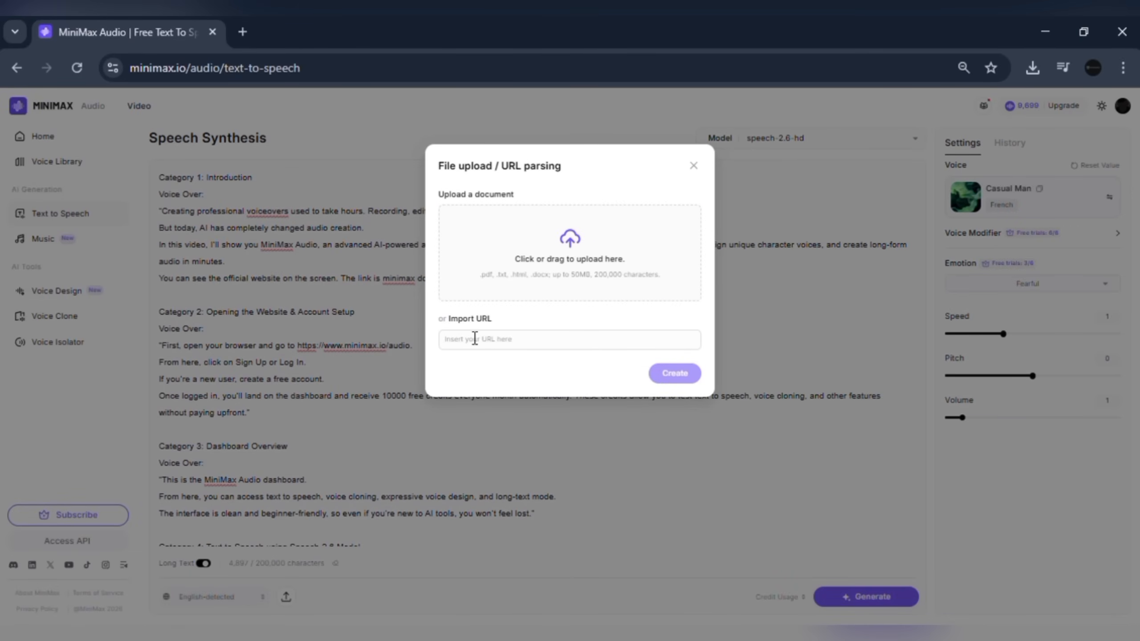
{"action": "mouse_move", "coordinate": [556, 273]}
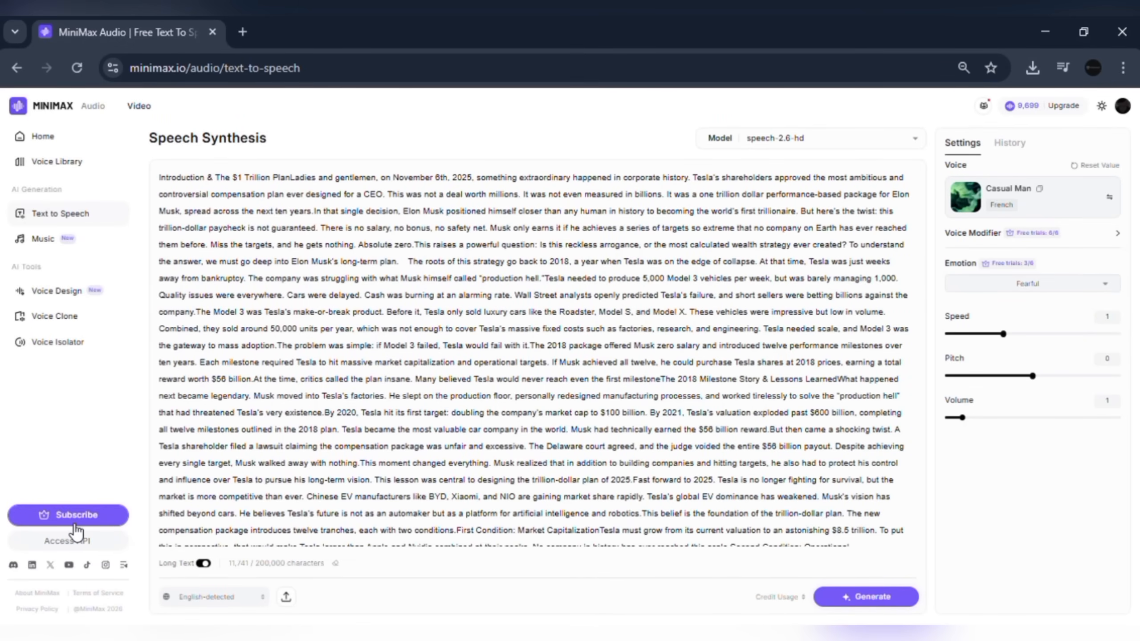
Step: Review the itemized credit history, then view the voice library's saved voices
{"action": "left_click", "coordinate": [1020, 105]}
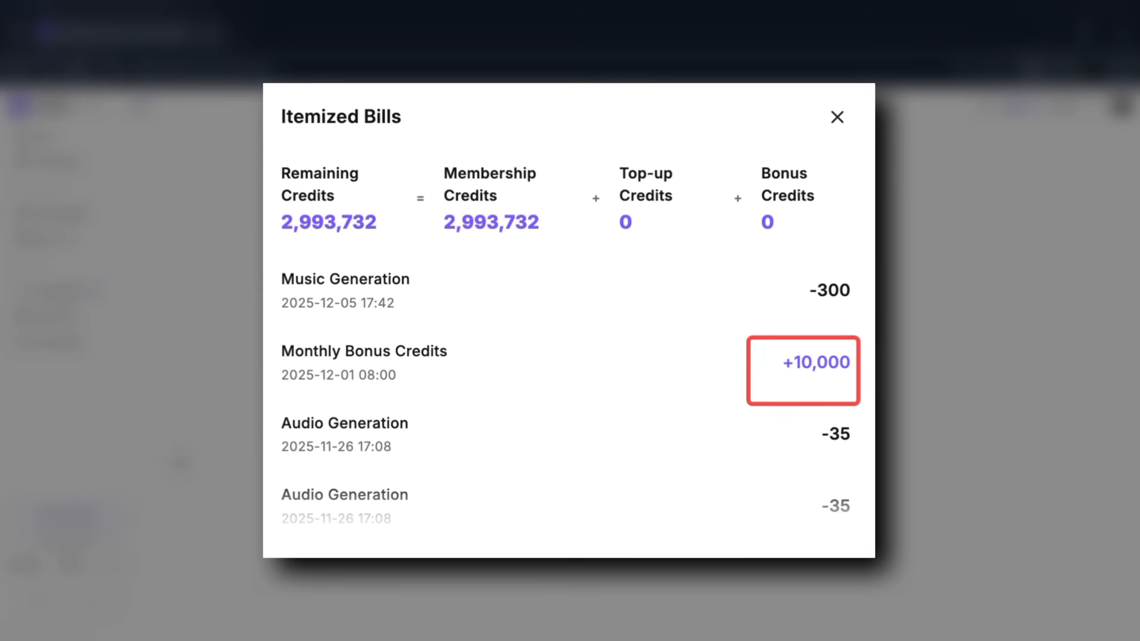
{"action": "left_click", "coordinate": [837, 117]}
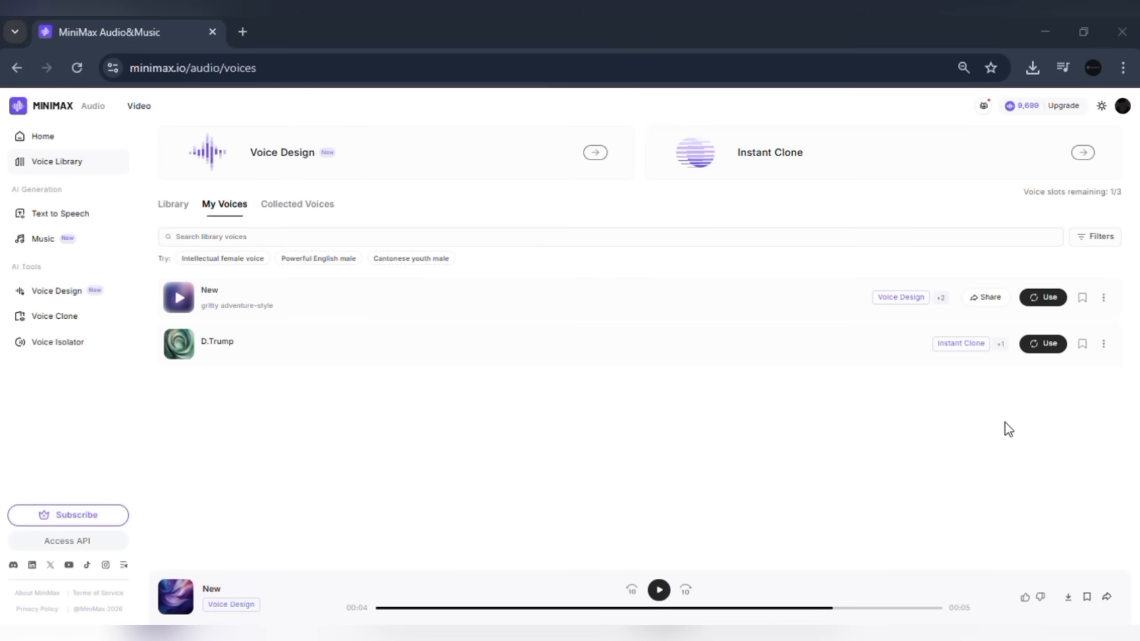
{"action": "mouse_move", "coordinate": [306, 302]}
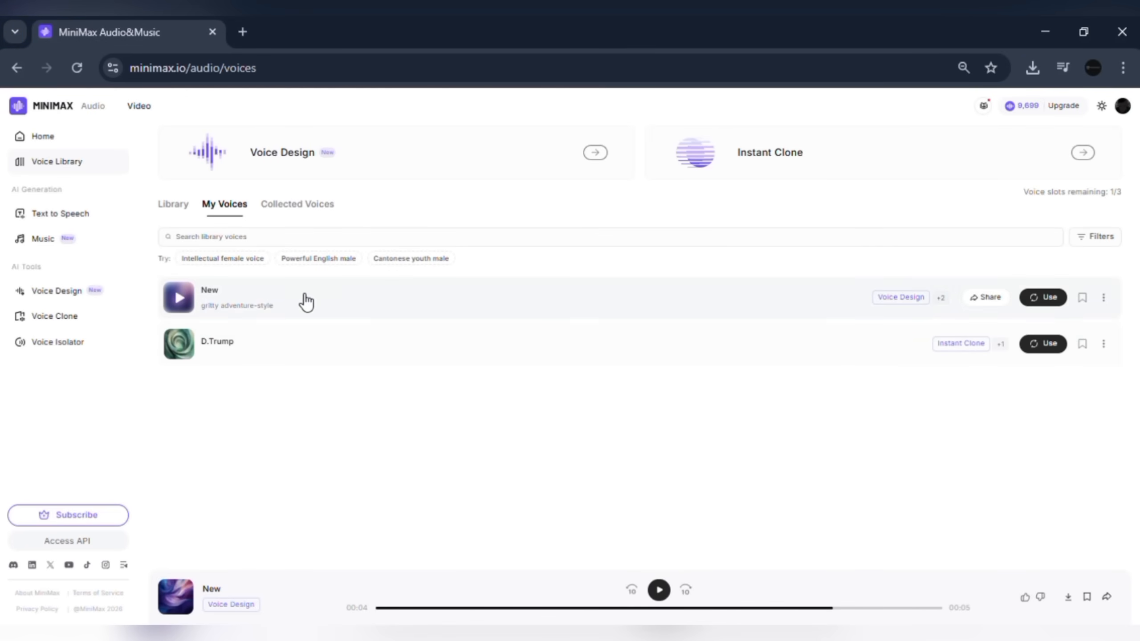
{"action": "left_click", "coordinate": [60, 213]}
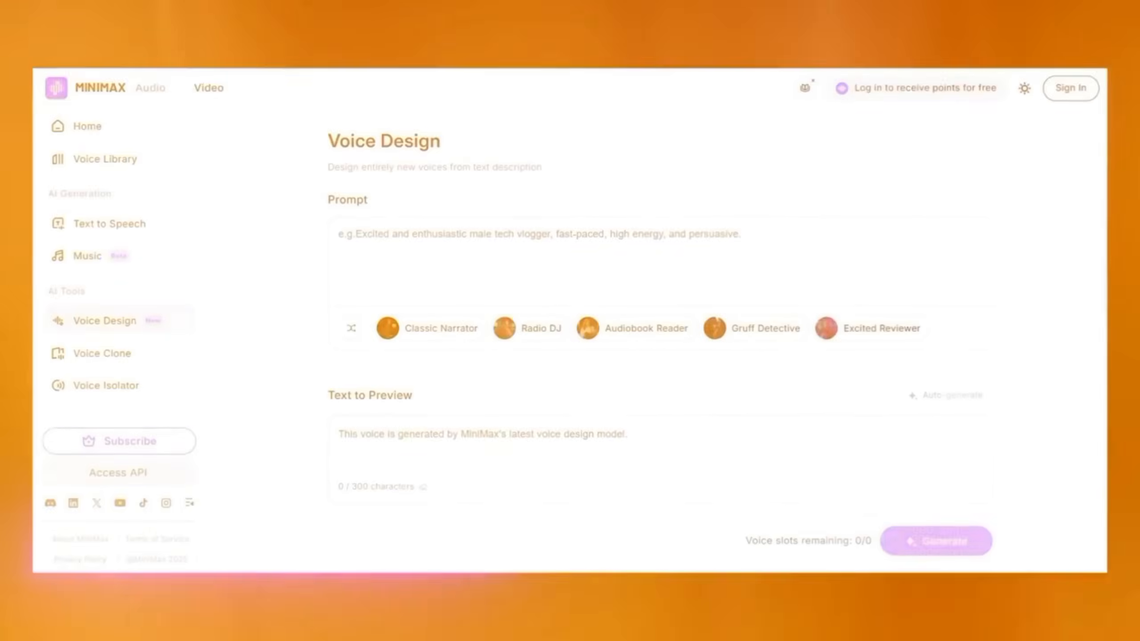
{"action": "left_click", "coordinate": [86, 255]}
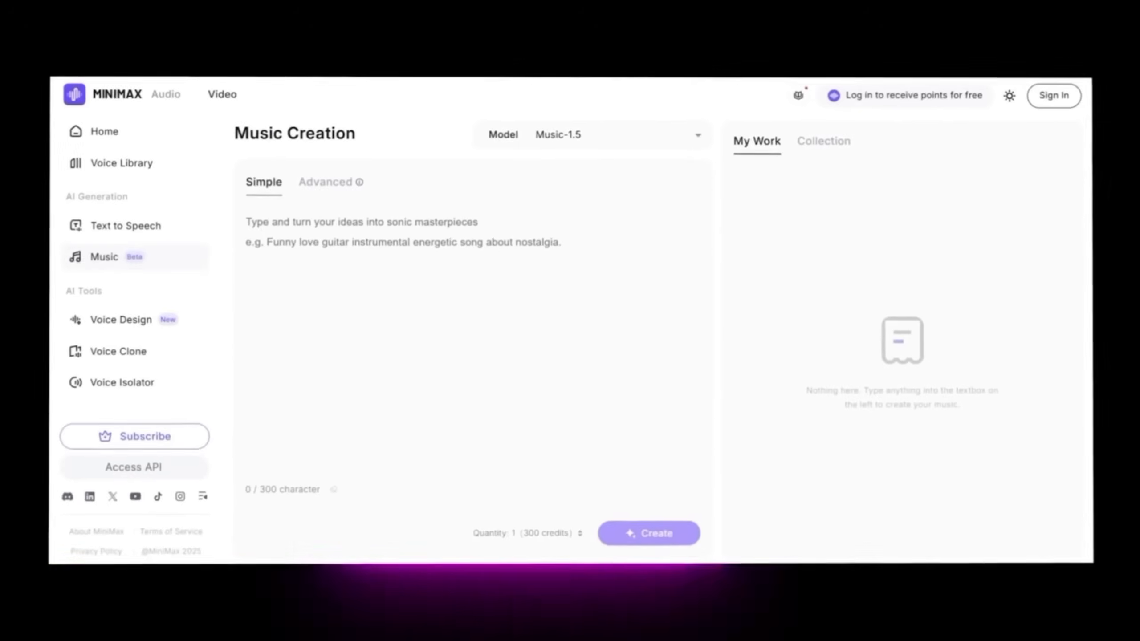
{"action": "left_click", "coordinate": [124, 225]}
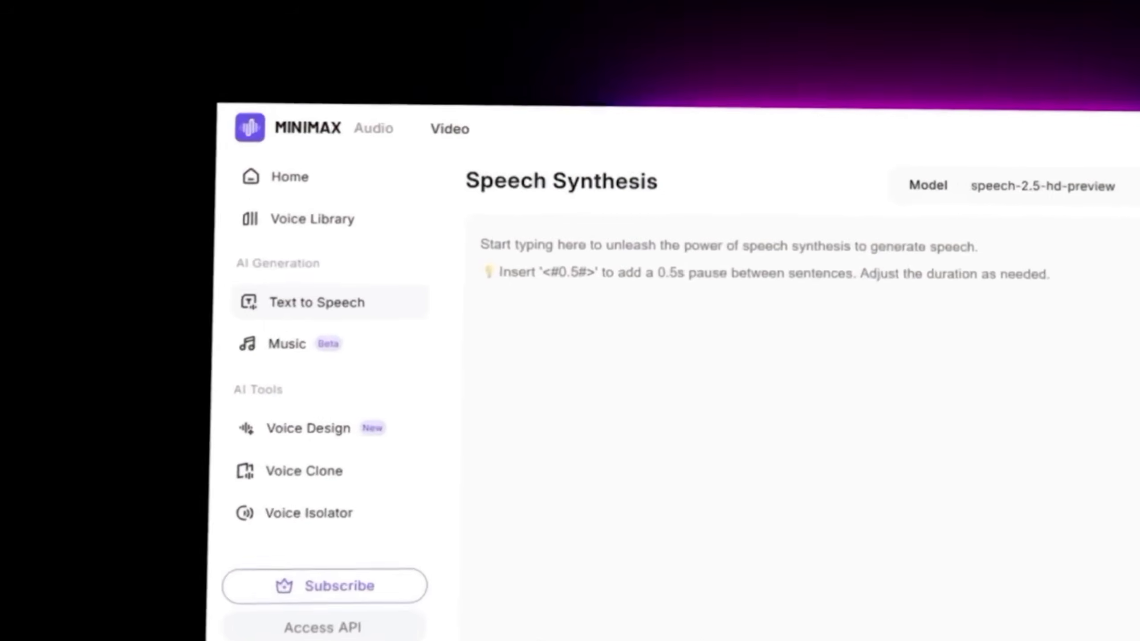